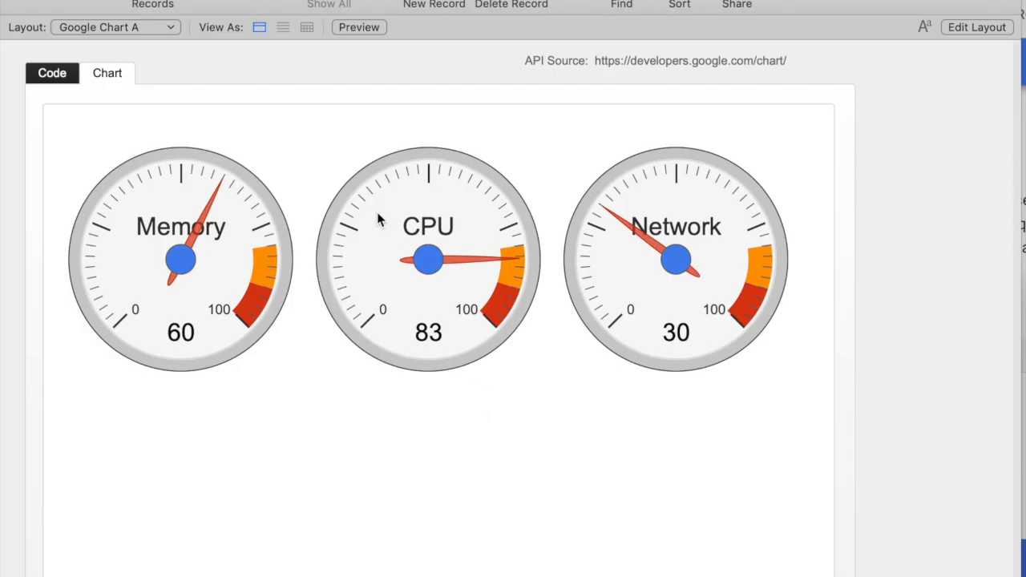
Visit the Company Dashboard layout and show its Top 5 Customers in 2019 chart
left_click(115, 26)
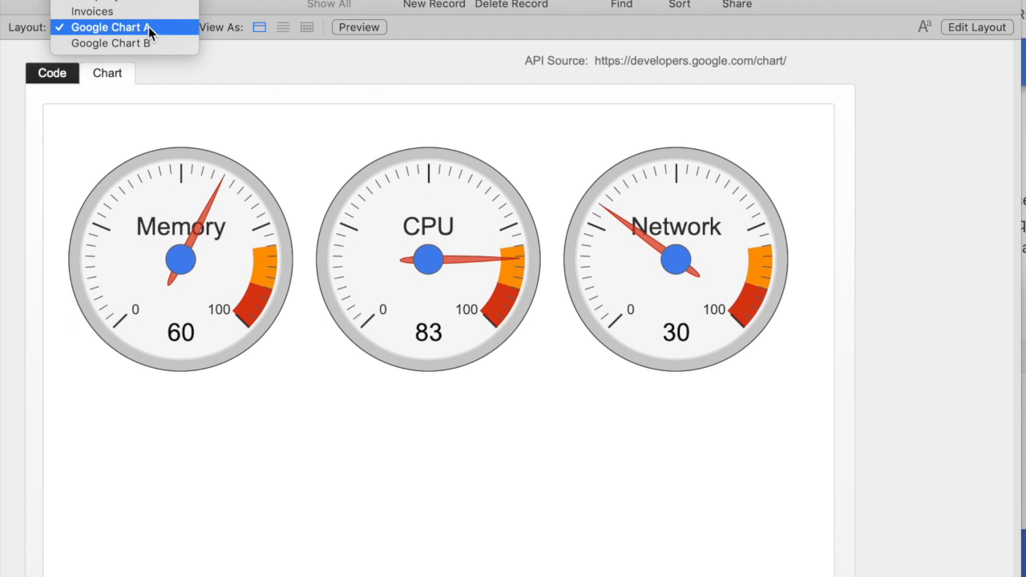
left_click(104, 27)
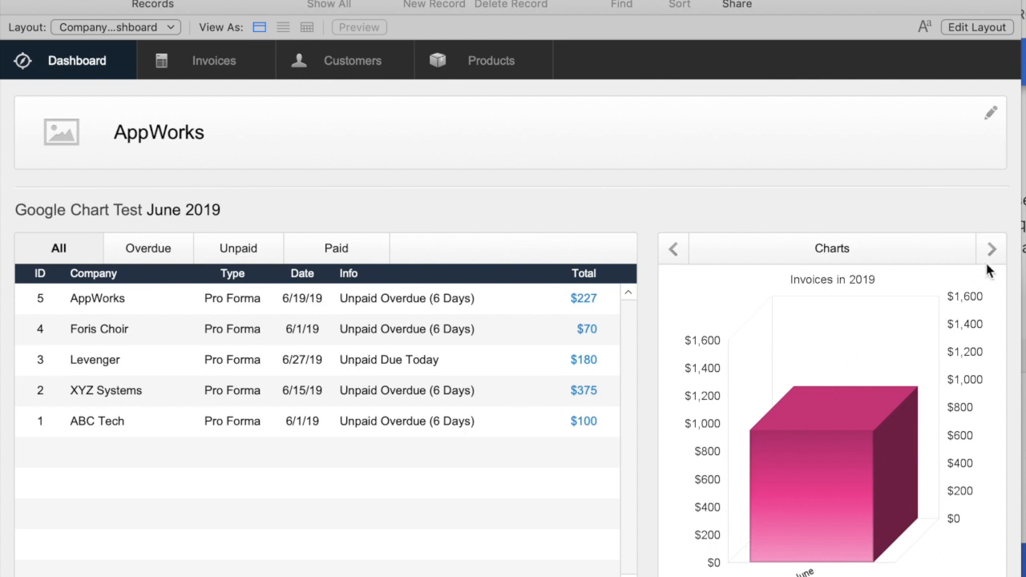
left_click(991, 248)
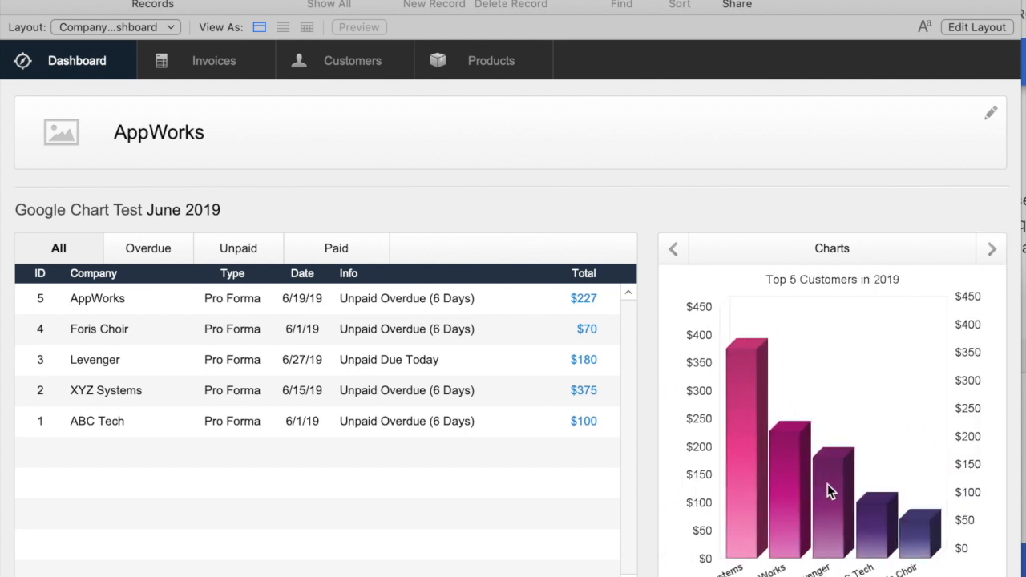
mouse_move(203, 335)
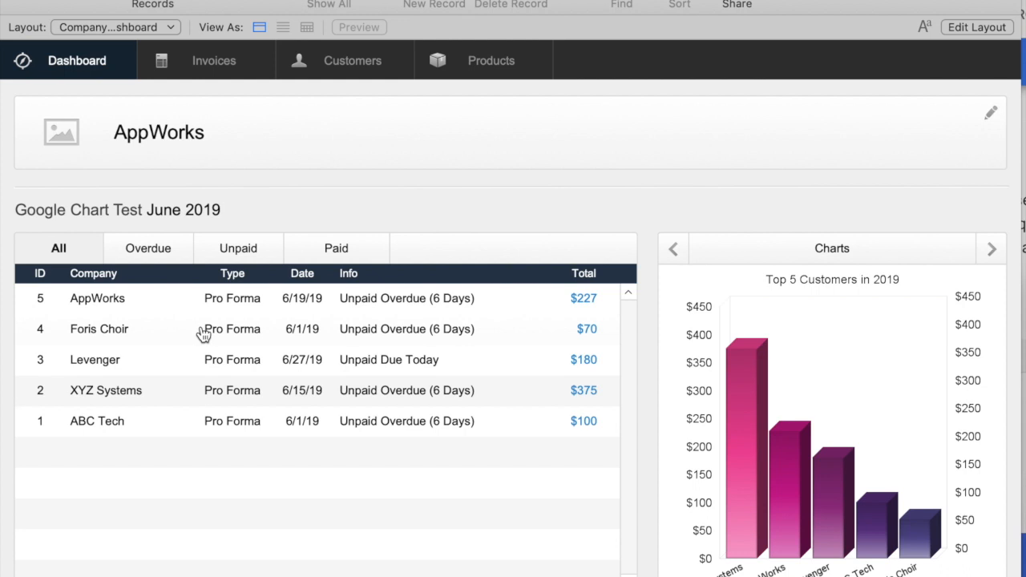
Look over the Invoices layout, then switch to the Google Chart A layout
left_click(115, 26)
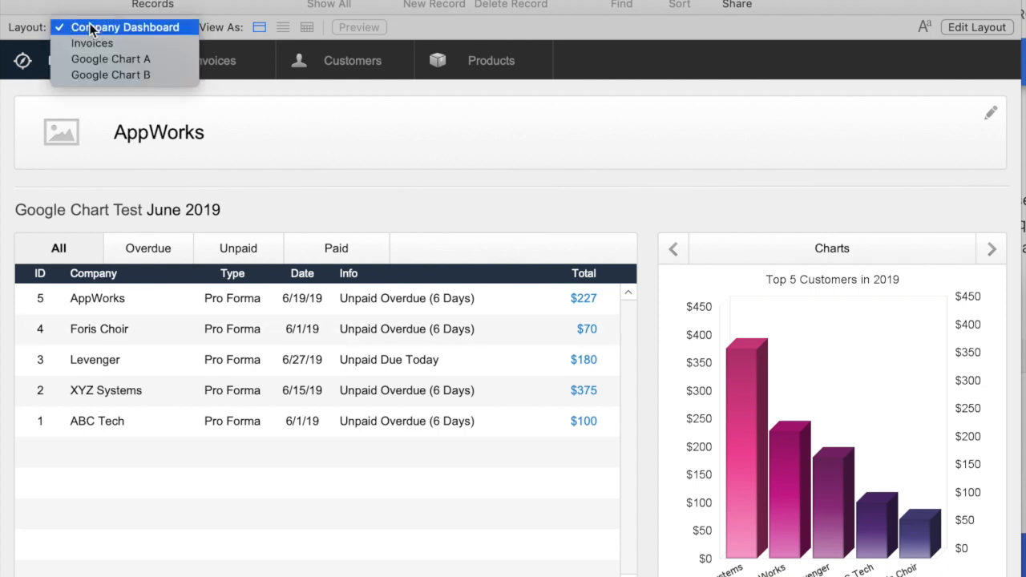
left_click(92, 42)
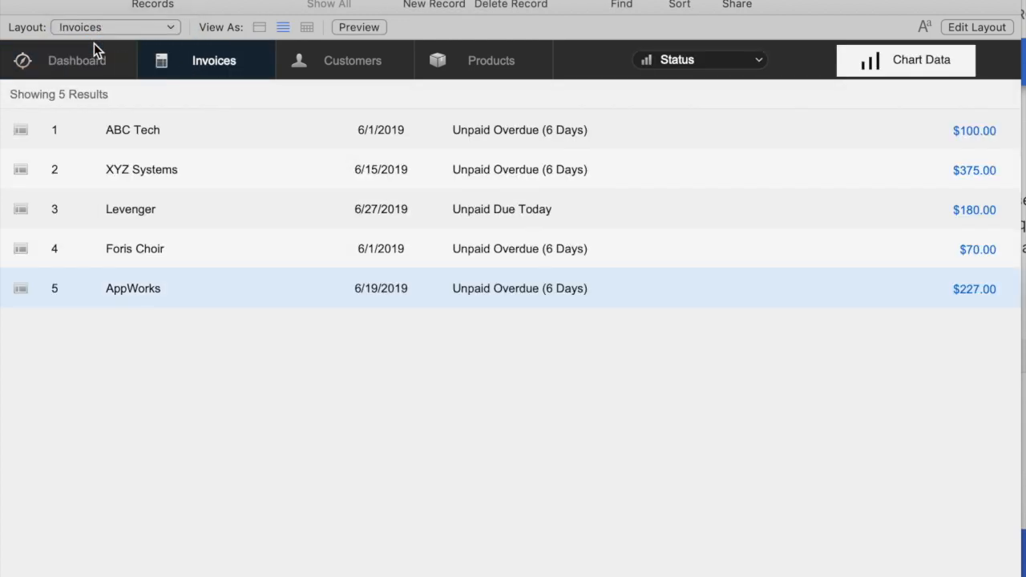
left_click(115, 26)
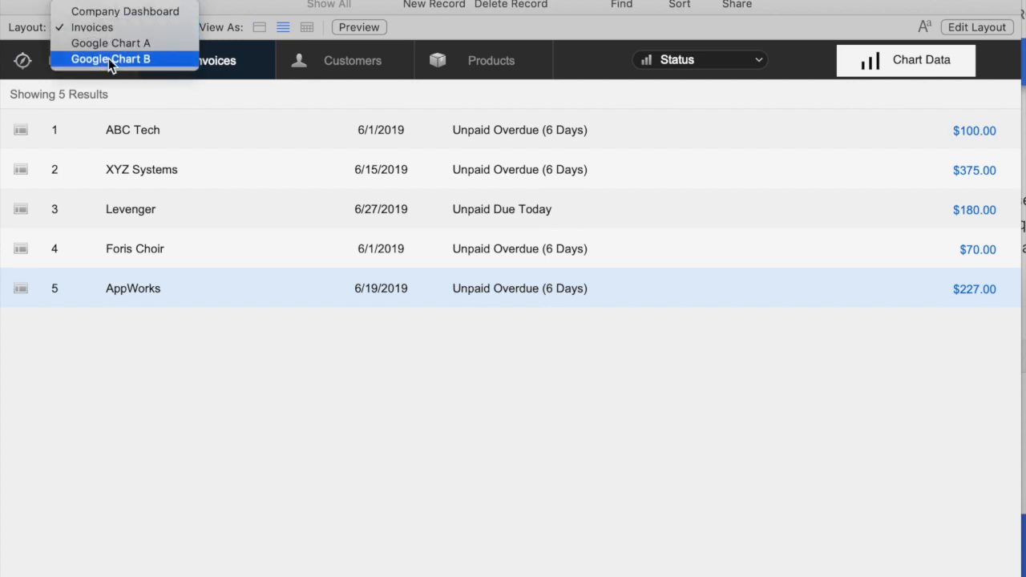
left_click(111, 42)
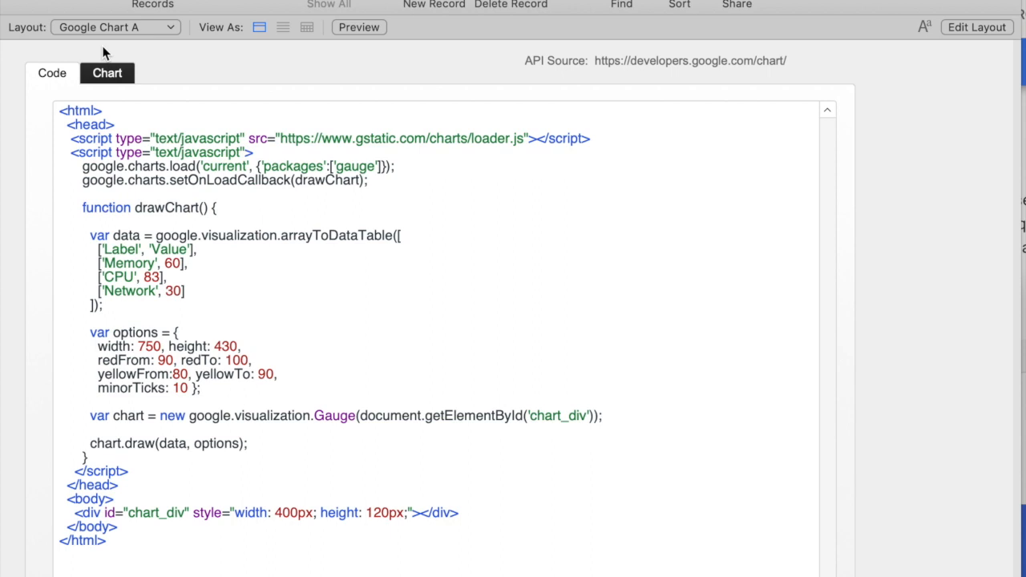
left_click(106, 74)
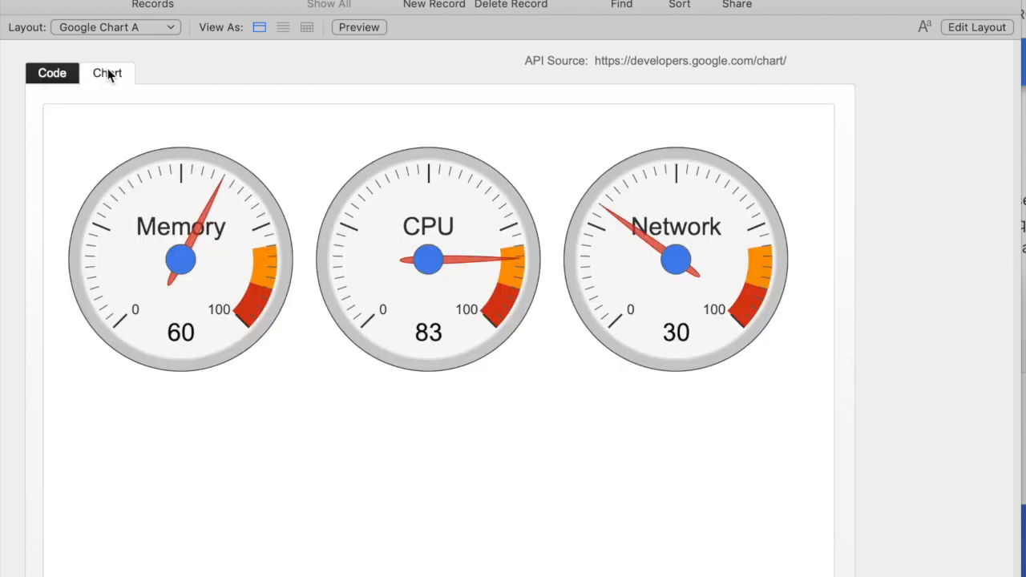
mouse_move(259, 340)
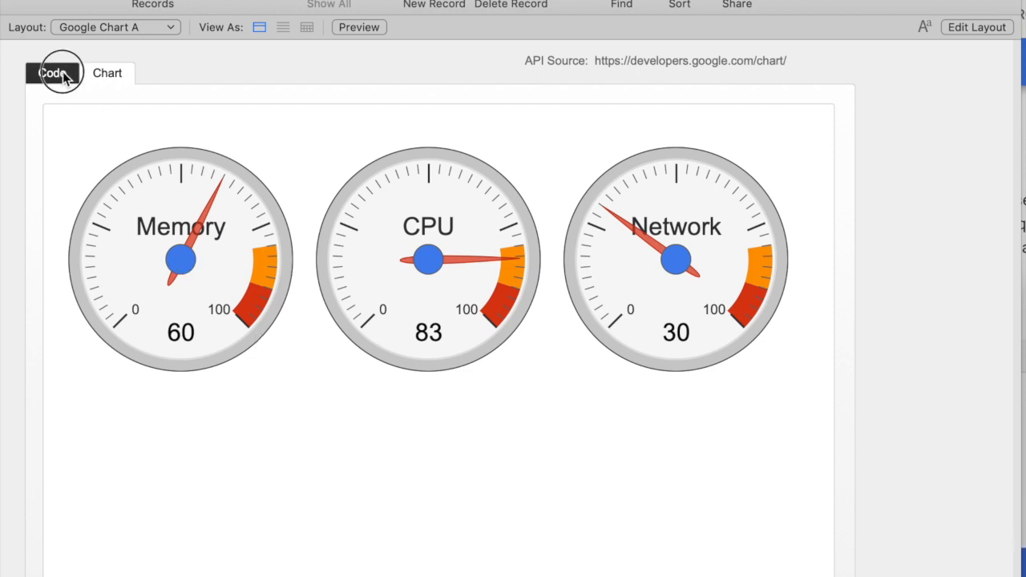
left_click(51, 74)
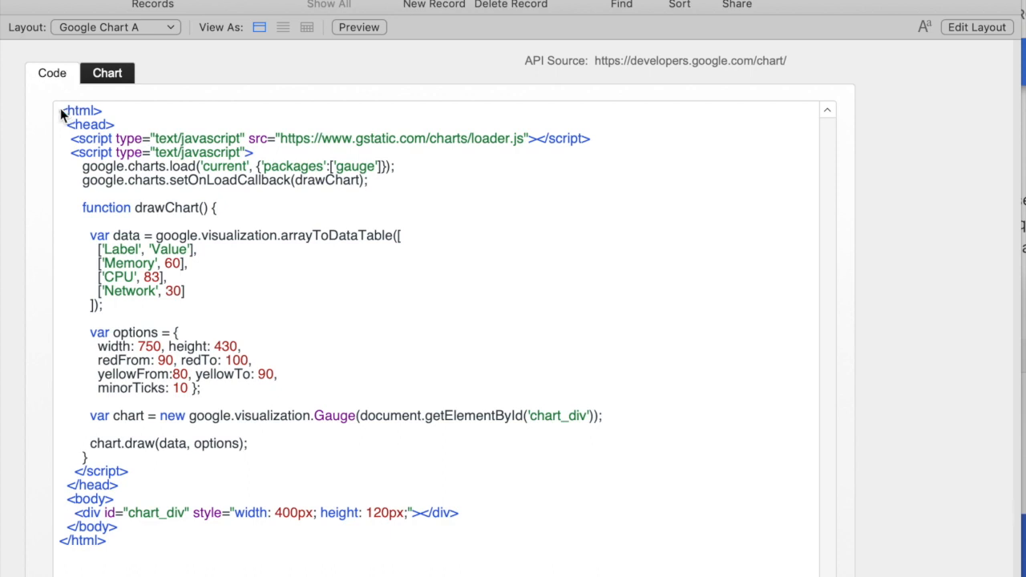
mouse_move(141, 147)
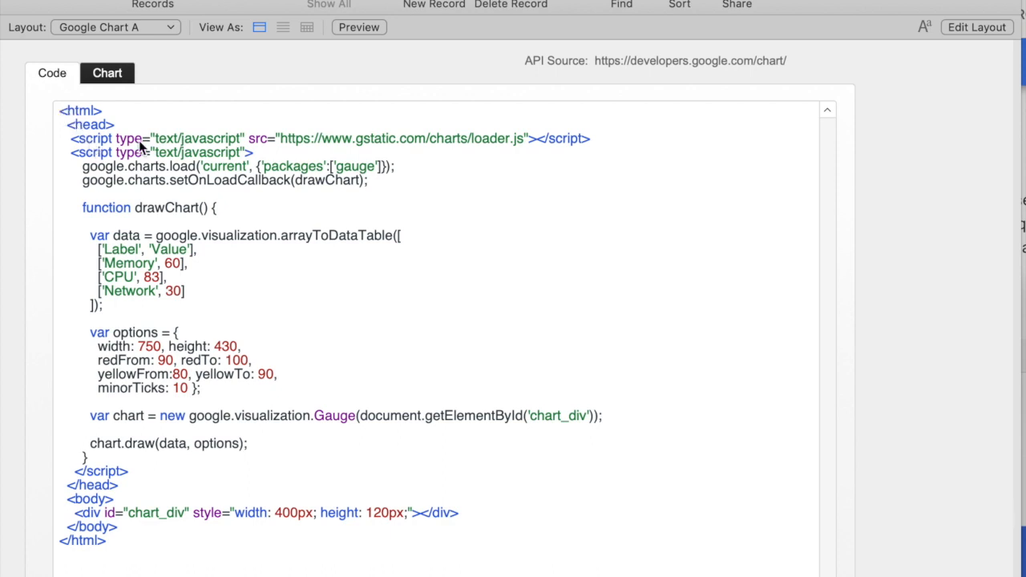
left_click(193, 292)
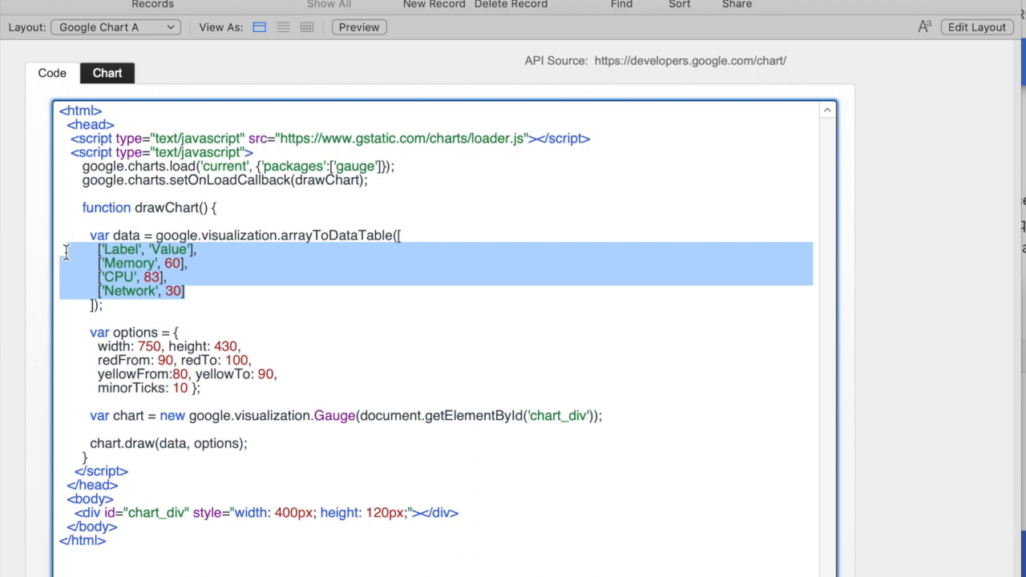
Set the Memory gauge value to 95 in the code and check the rendered chart
left_click(182, 272)
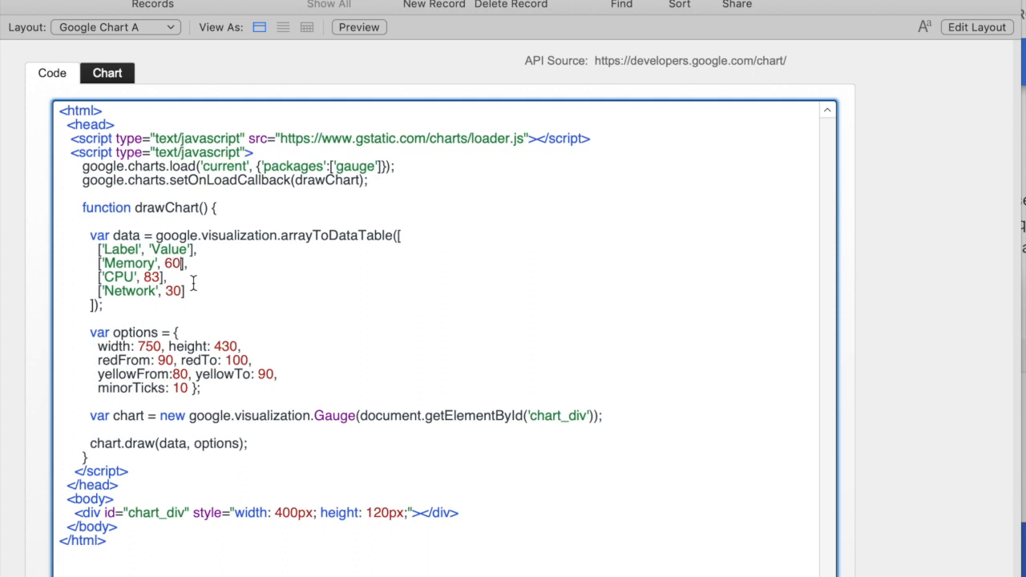
type("95")
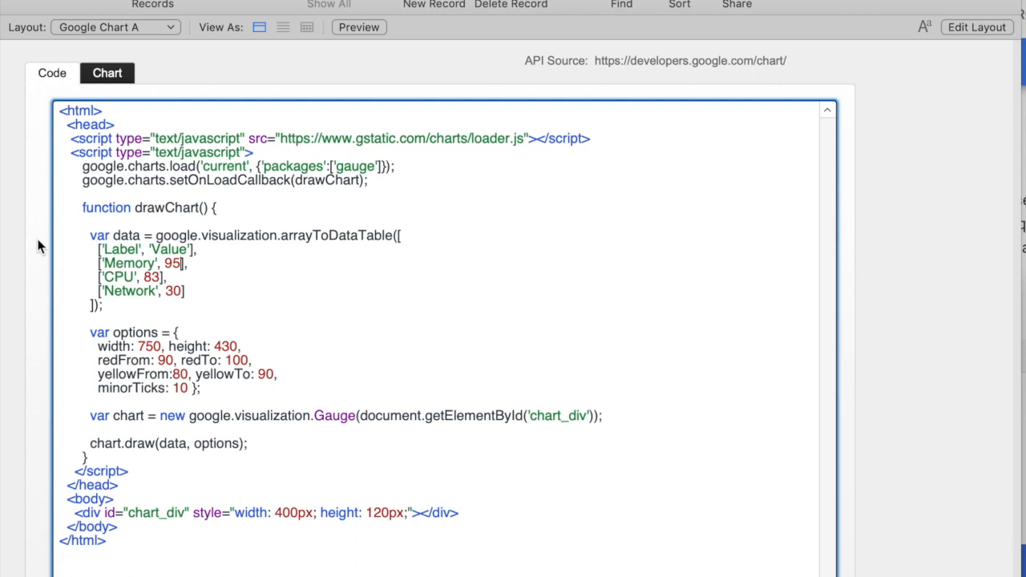
mouse_move(85, 379)
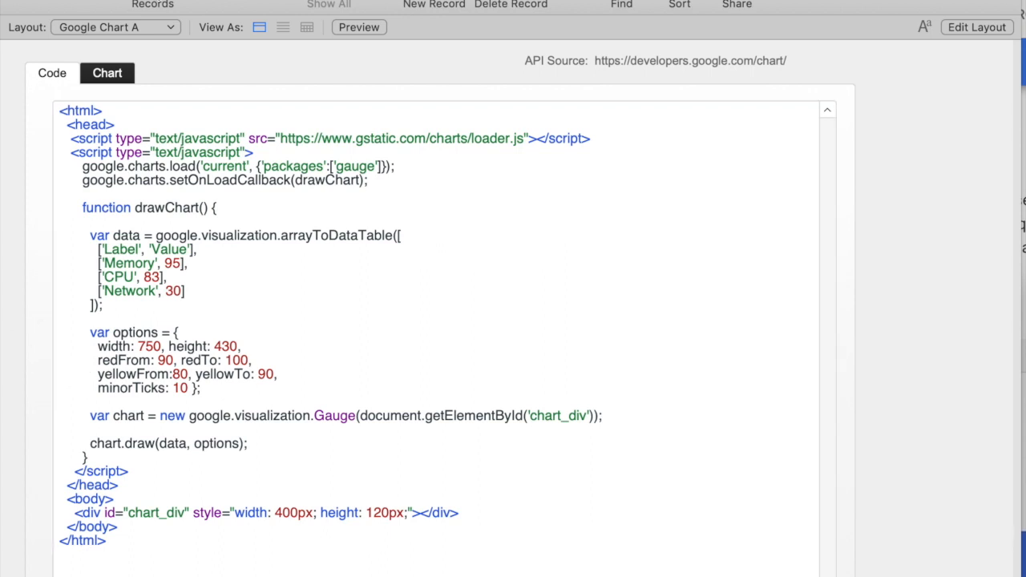
left_click(106, 74)
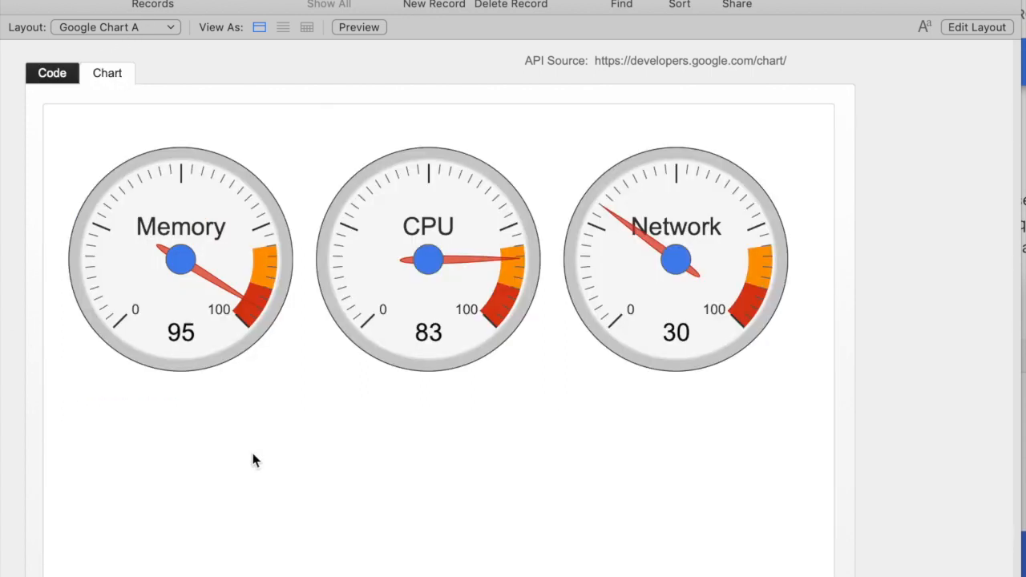
mouse_move(254, 301)
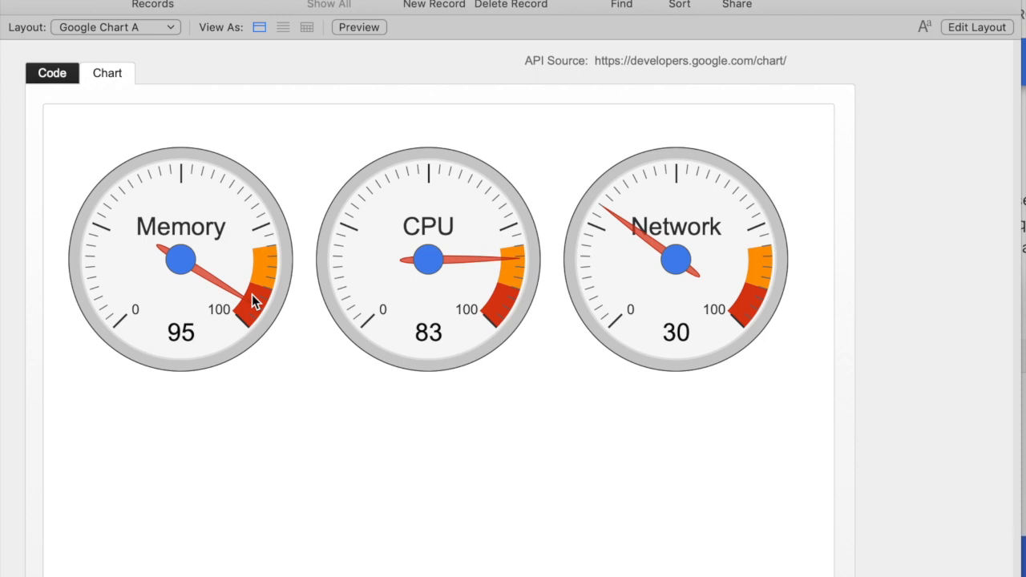
left_click(51, 74)
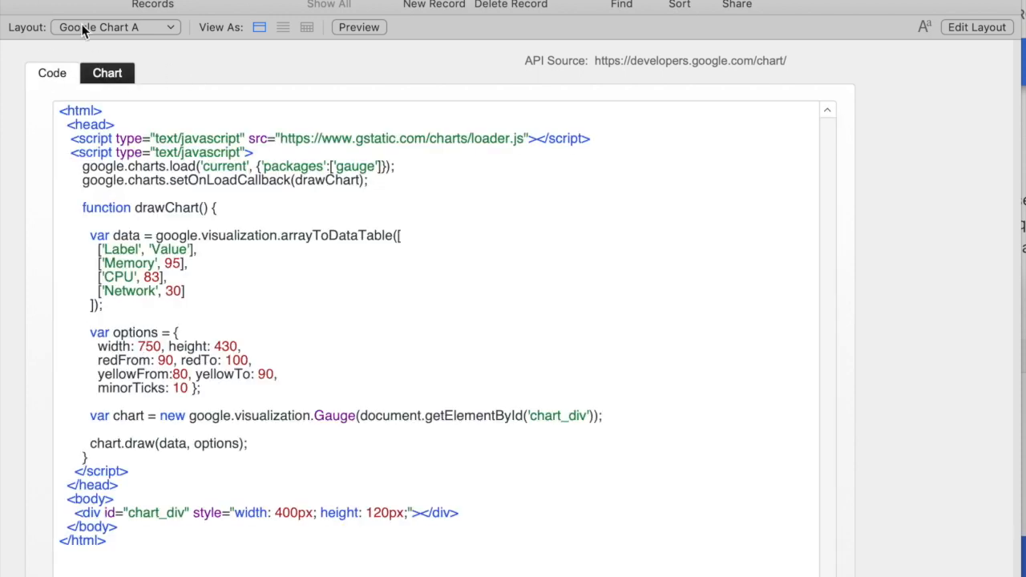
Switch to the Google Chart B layout and render its Invoices by Customer pie chart
left_click(116, 25)
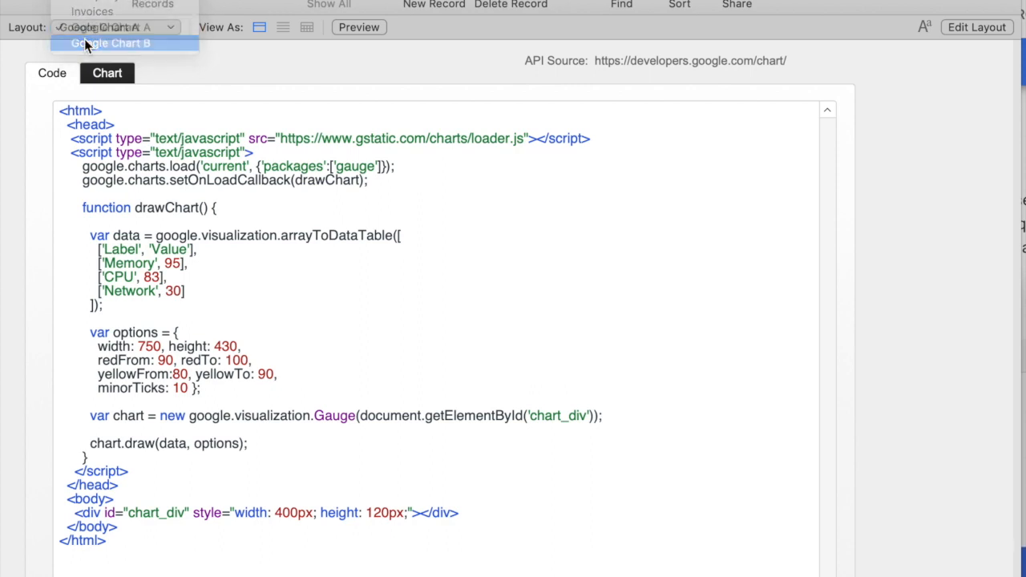
left_click(109, 42)
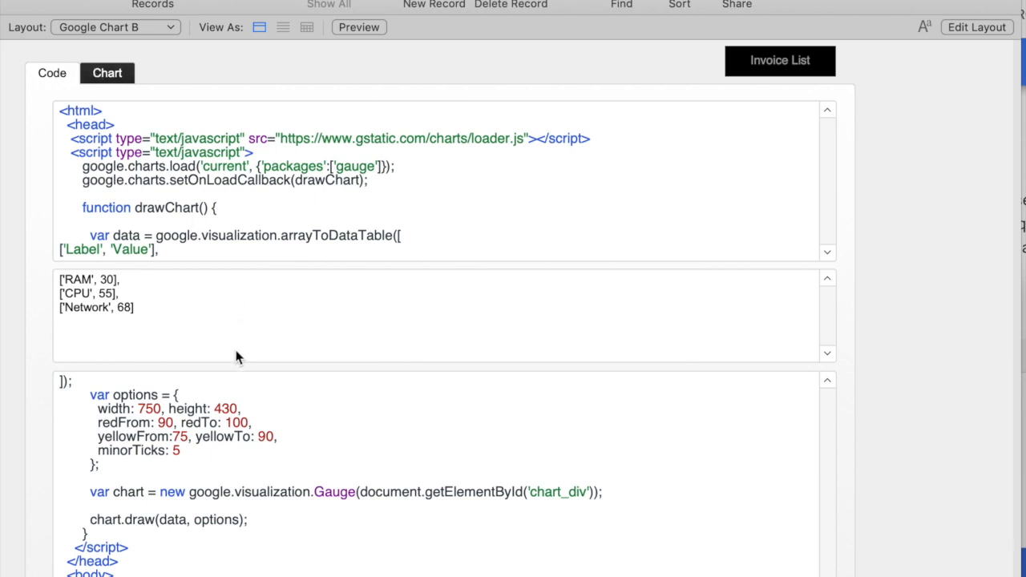
mouse_move(71, 19)
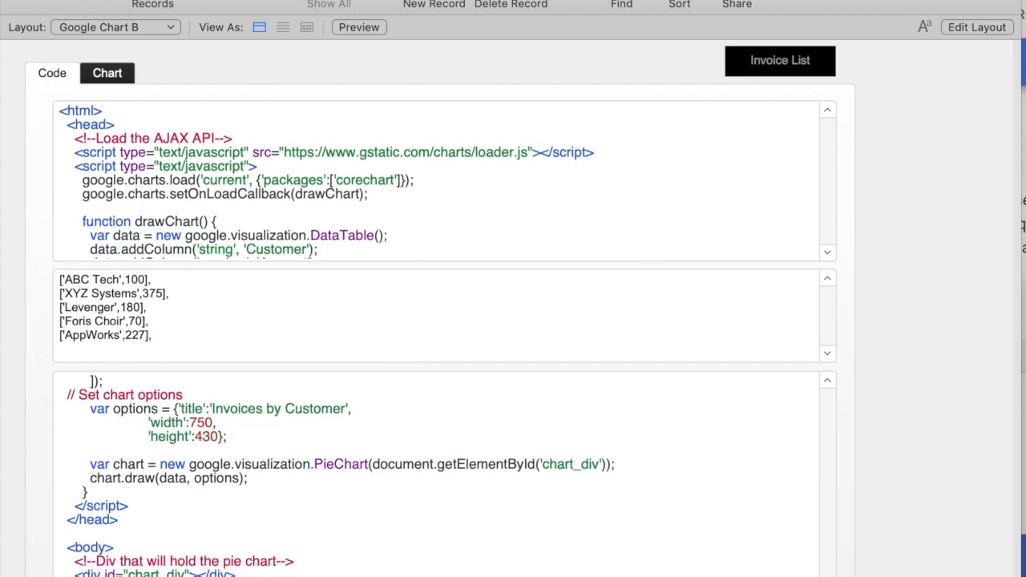
left_click(106, 74)
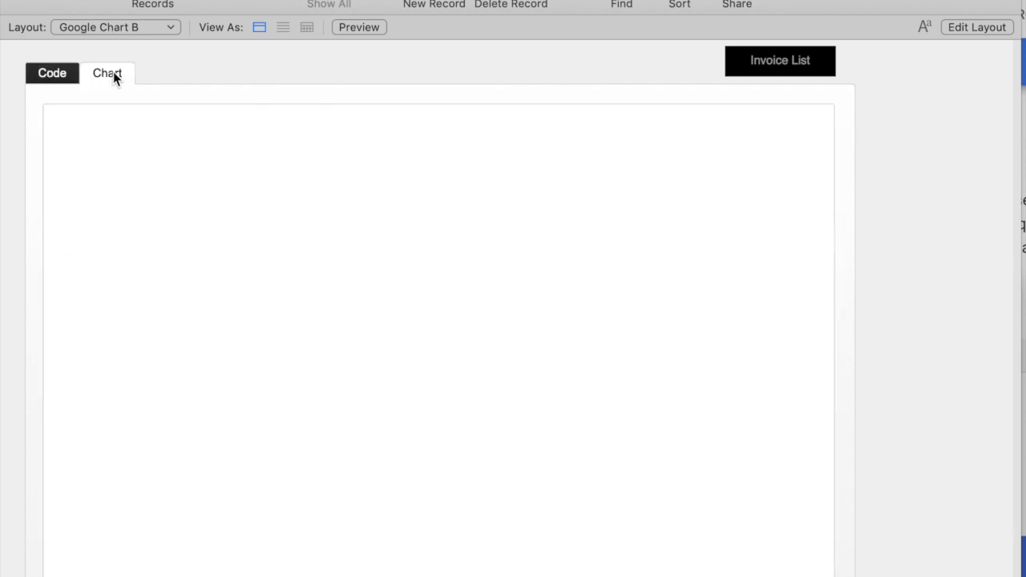
Review the pie chart's code and begin editing the Google Chart B layout
left_click(106, 74)
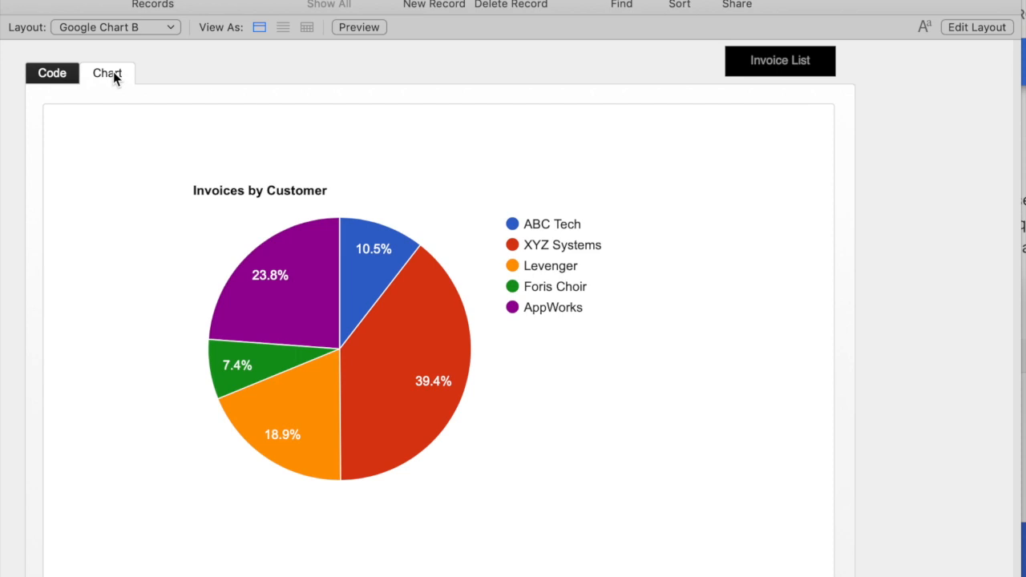
left_click(51, 73)
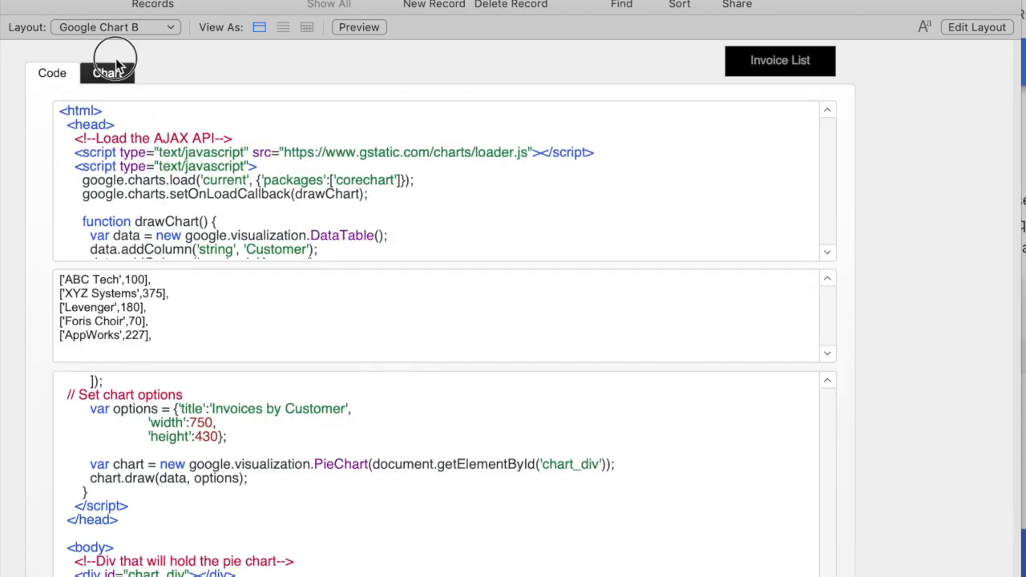
left_click(106, 74)
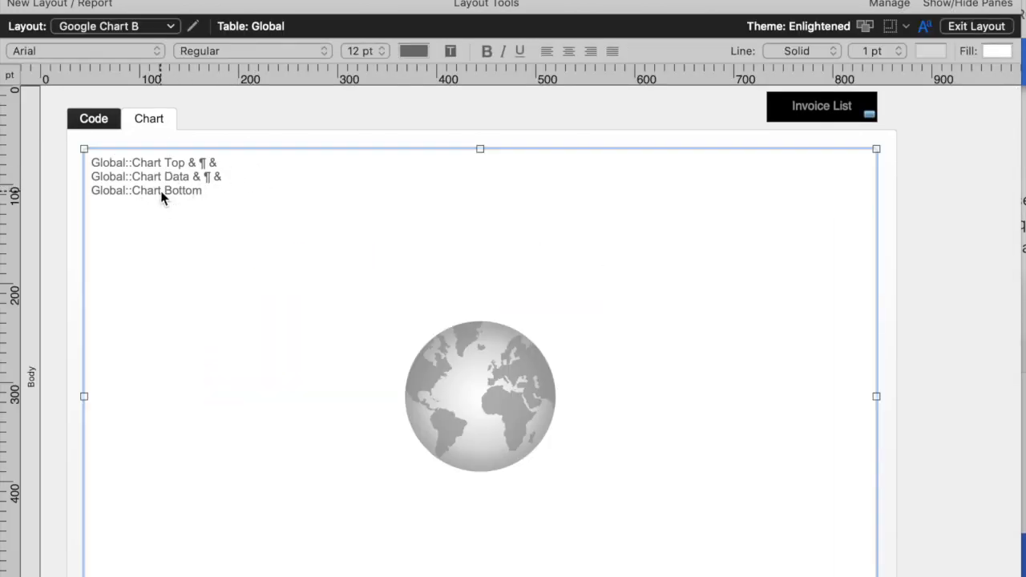
mouse_move(183, 205)
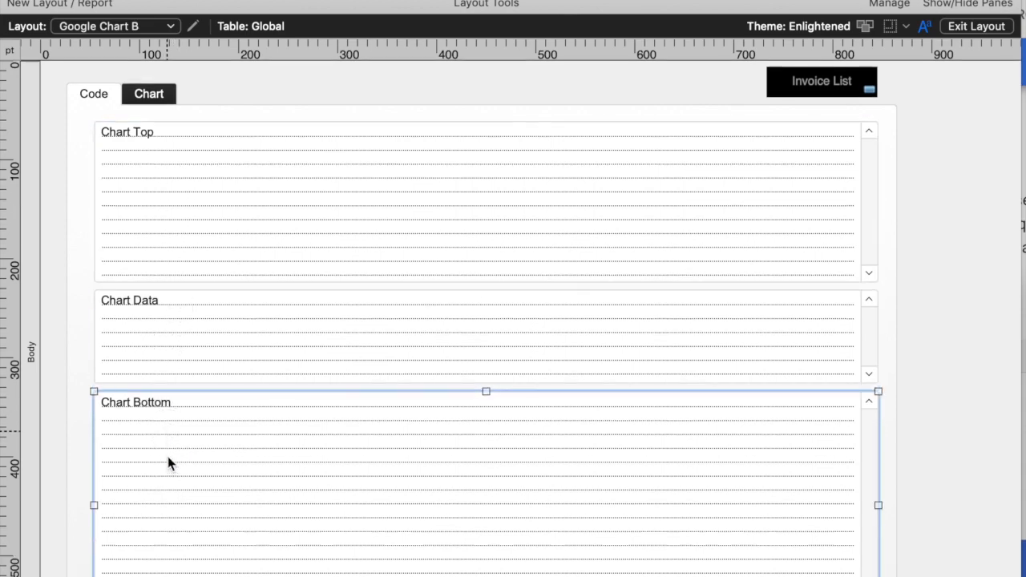
left_click(975, 25)
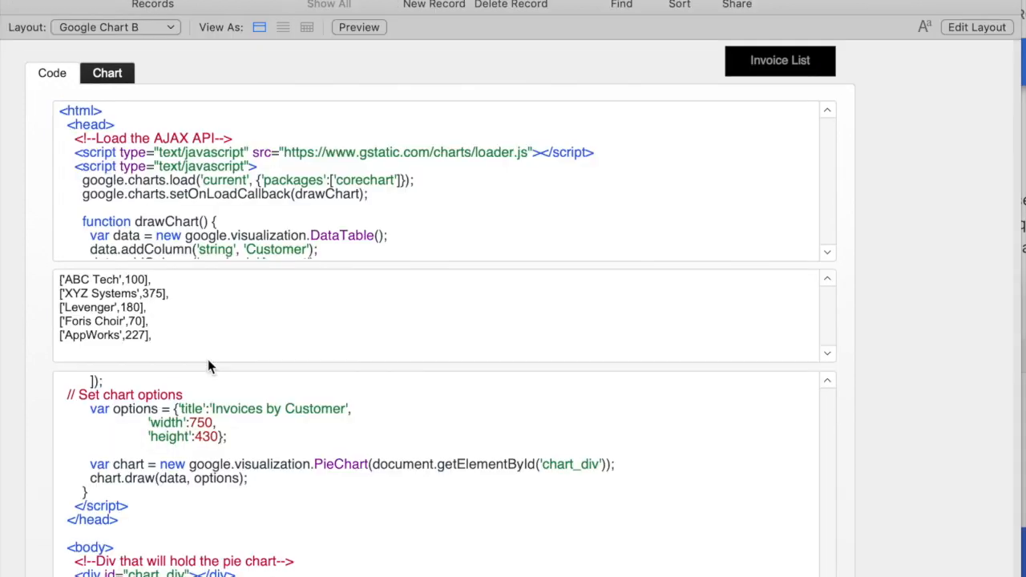
Select Levenger's total in the chart data and preview the pie chart
left_click(106, 73)
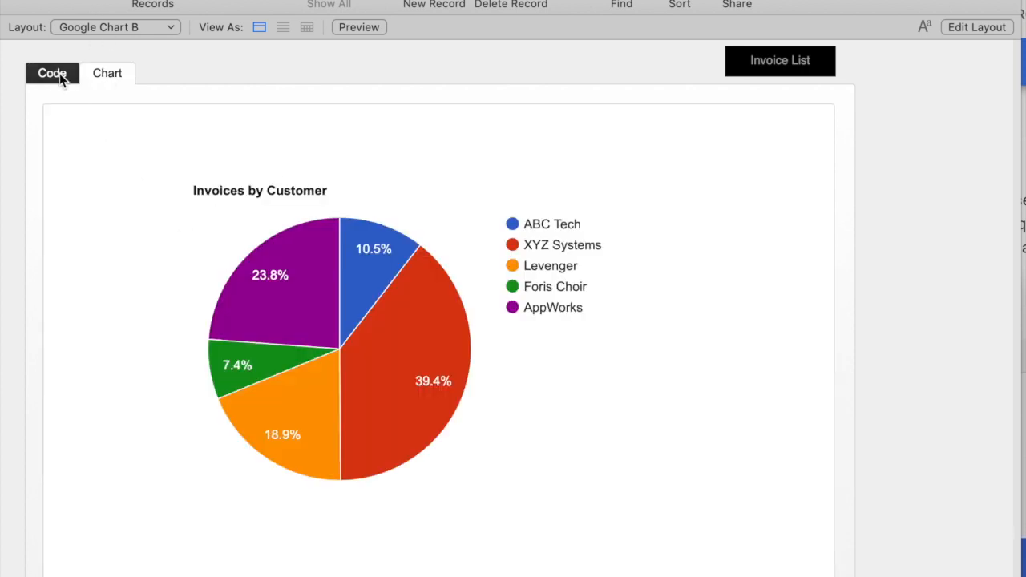
left_click(51, 73)
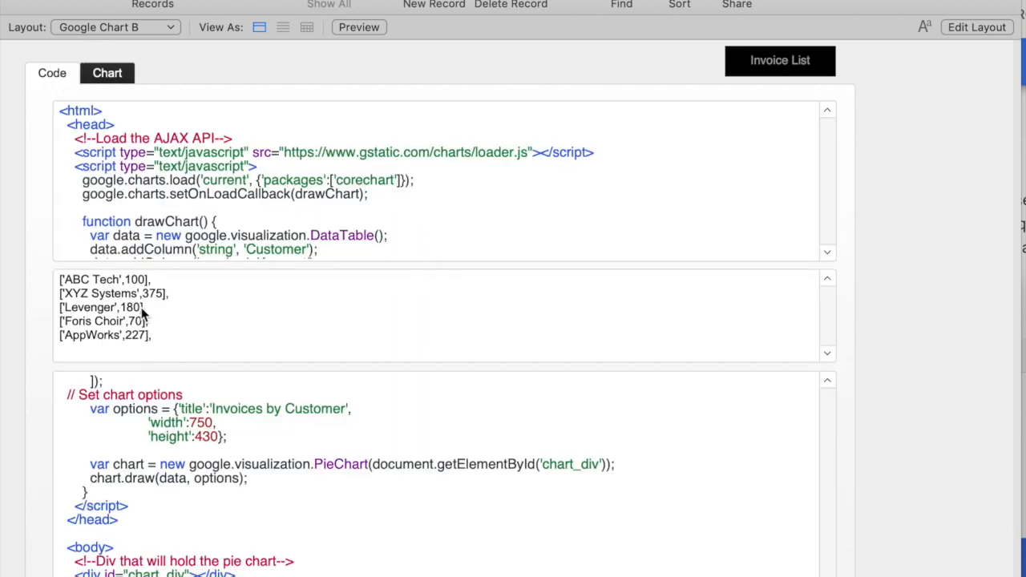
double_click(128, 308)
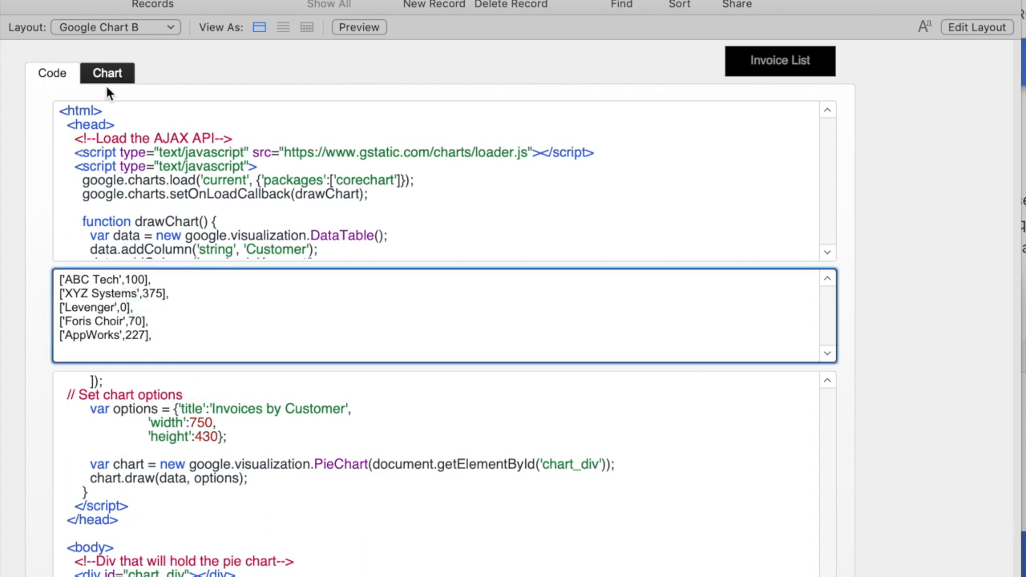
left_click(106, 74)
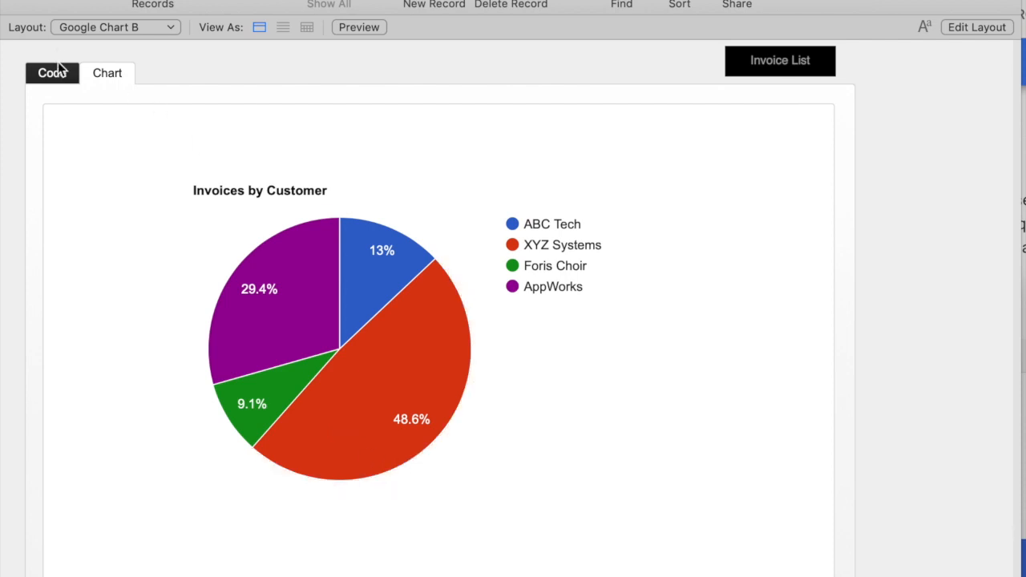
Set Levenger's amount to 1 and re-render the pie chart with updated slices
left_click(52, 73)
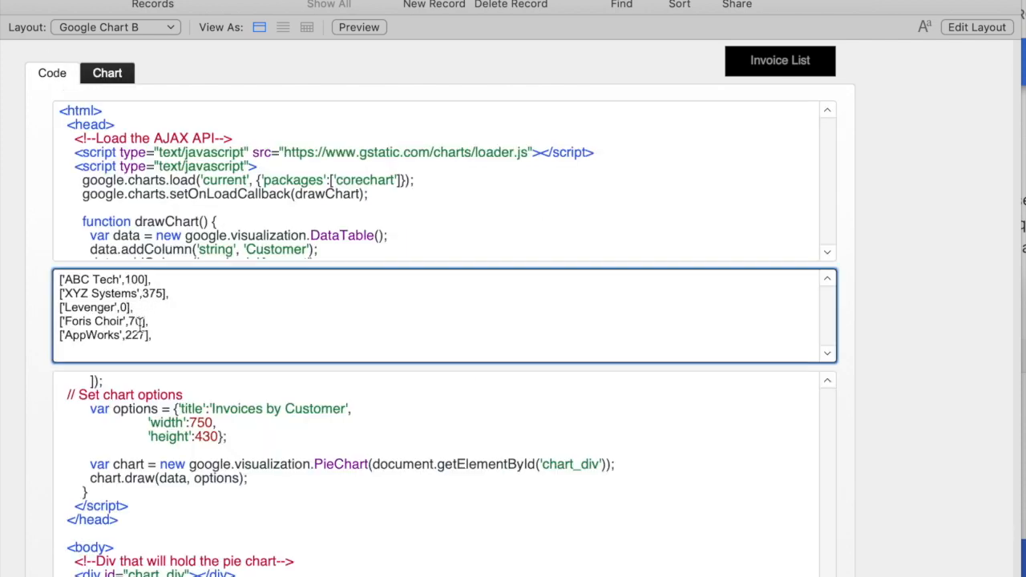
left_click(106, 74)
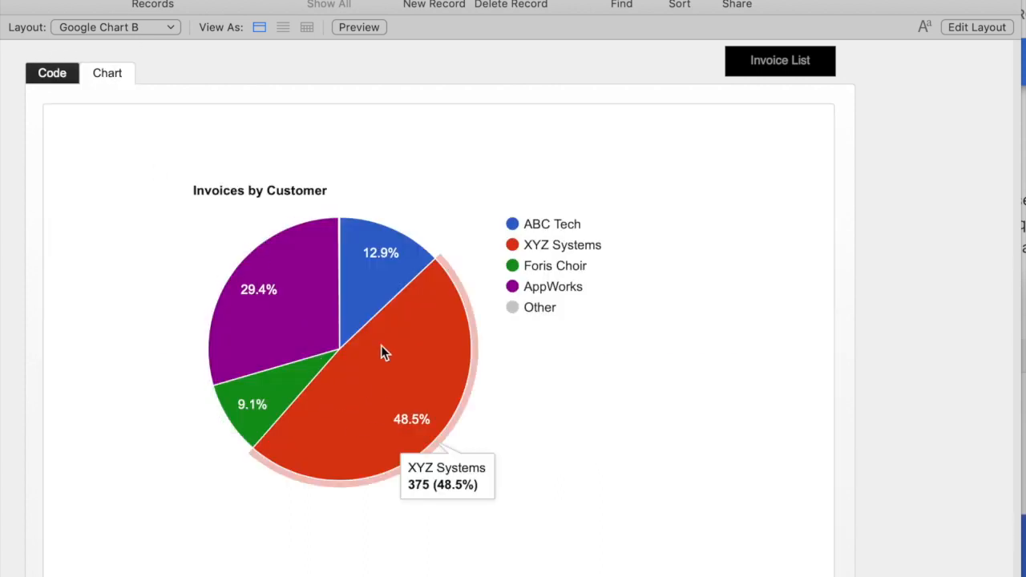
left_click(52, 74)
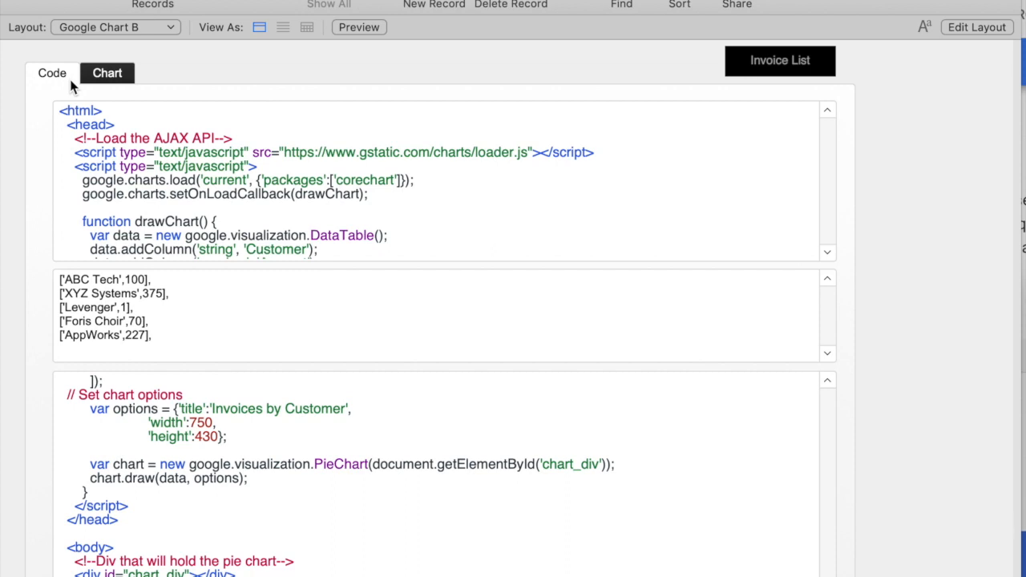
mouse_move(699, 84)
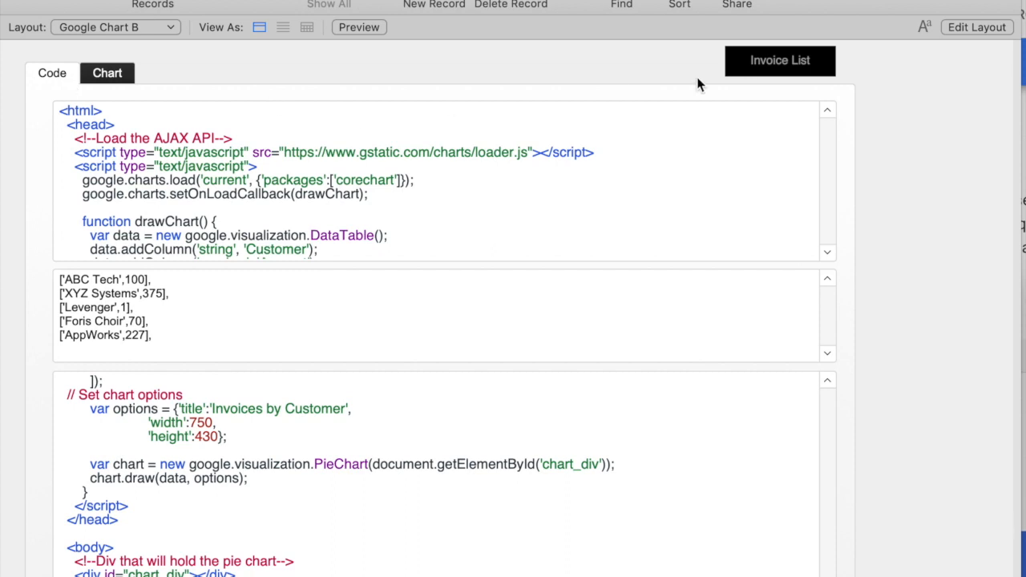
Return to the invoice list and step into the Create Array to chart script in the debugger
left_click(780, 61)
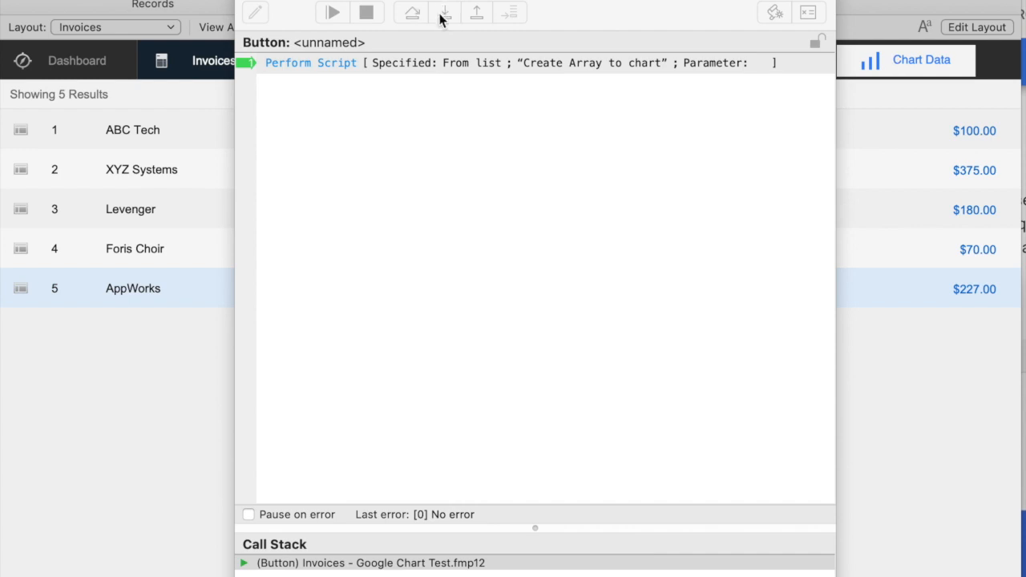
left_click(446, 13)
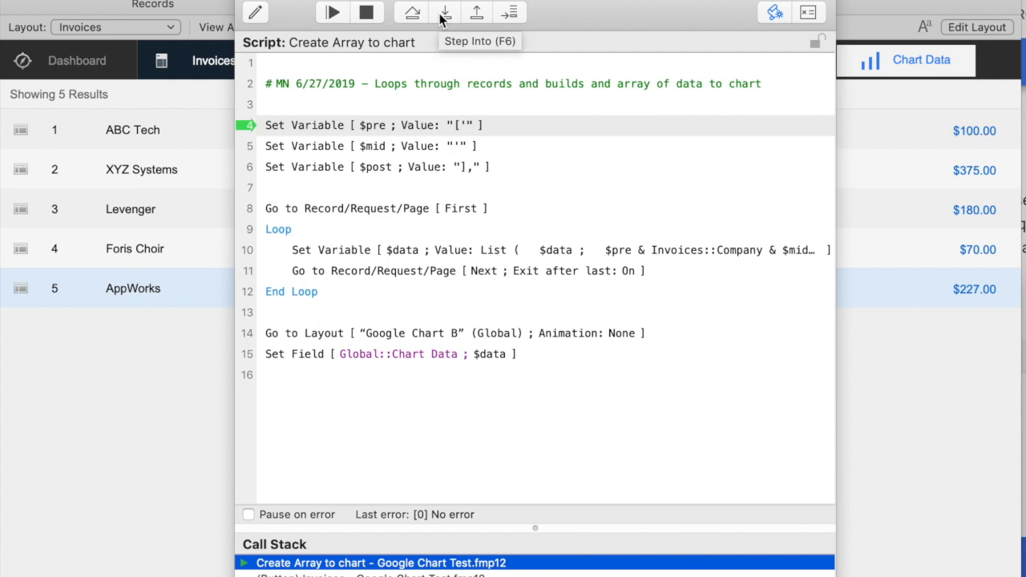
left_click(445, 13)
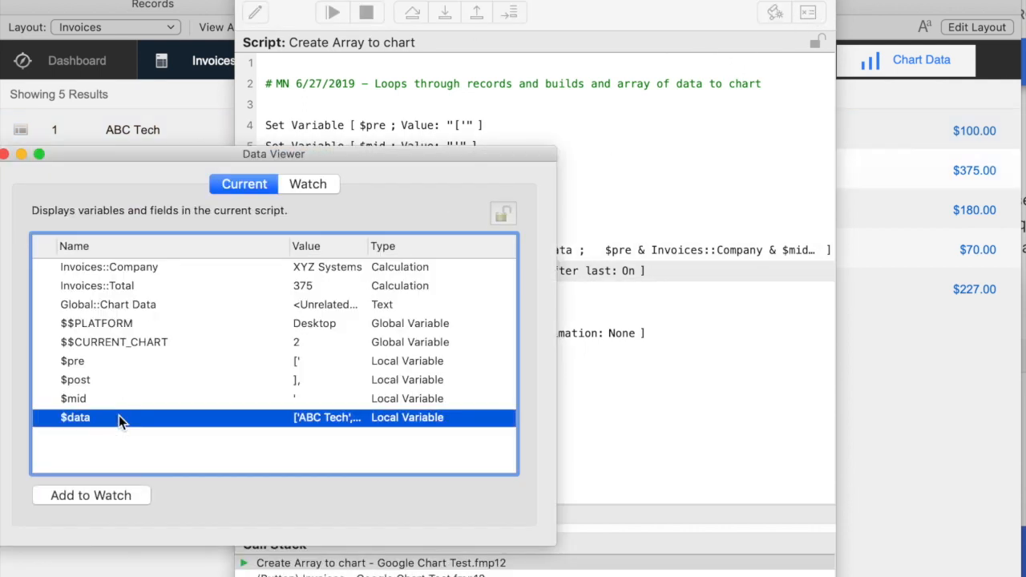
Inspect $data's current value of ABC Tech and XYZ Systems, then cancel without changes
double_click(74, 416)
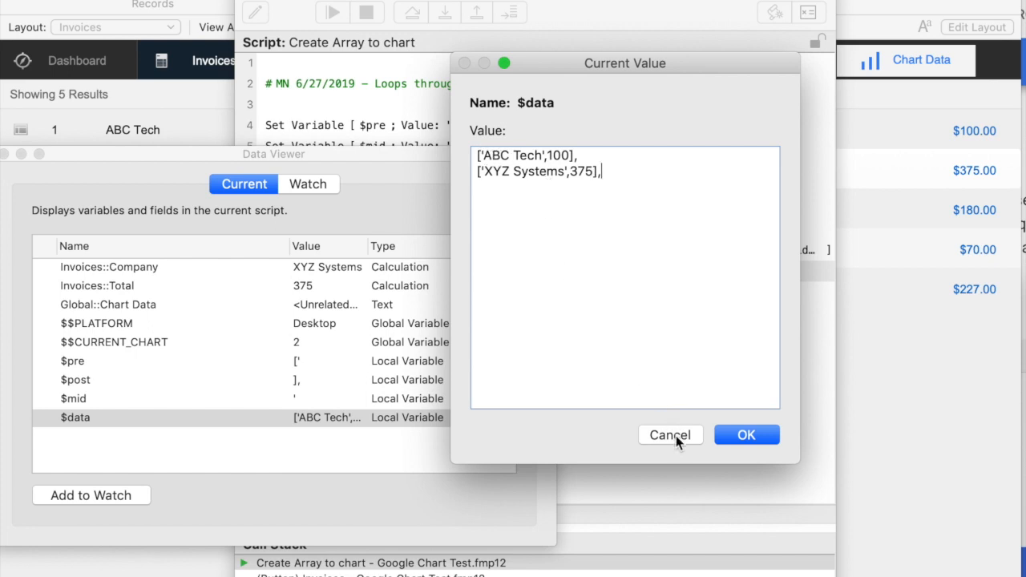
left_click(670, 434)
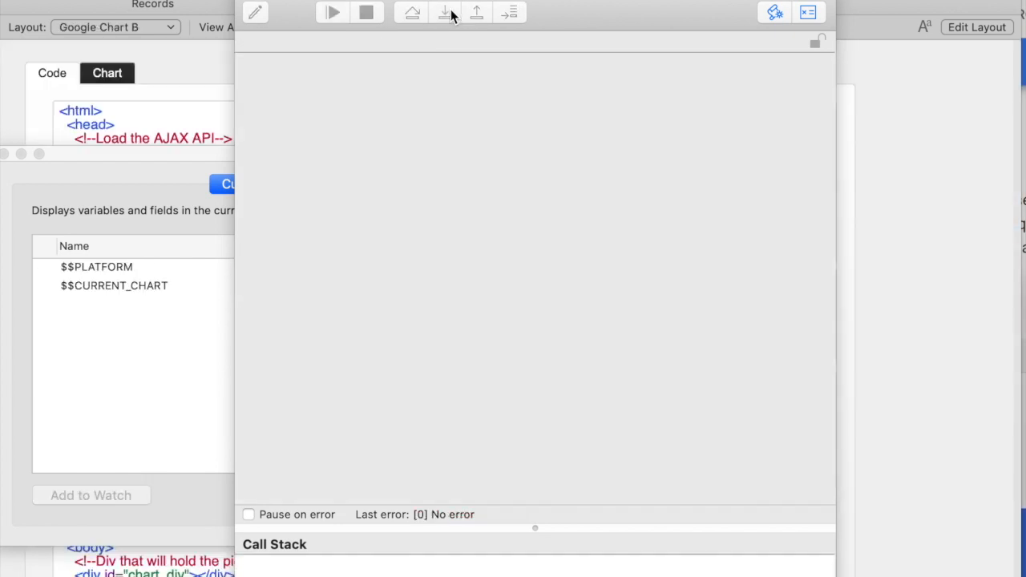
mouse_move(248, 3)
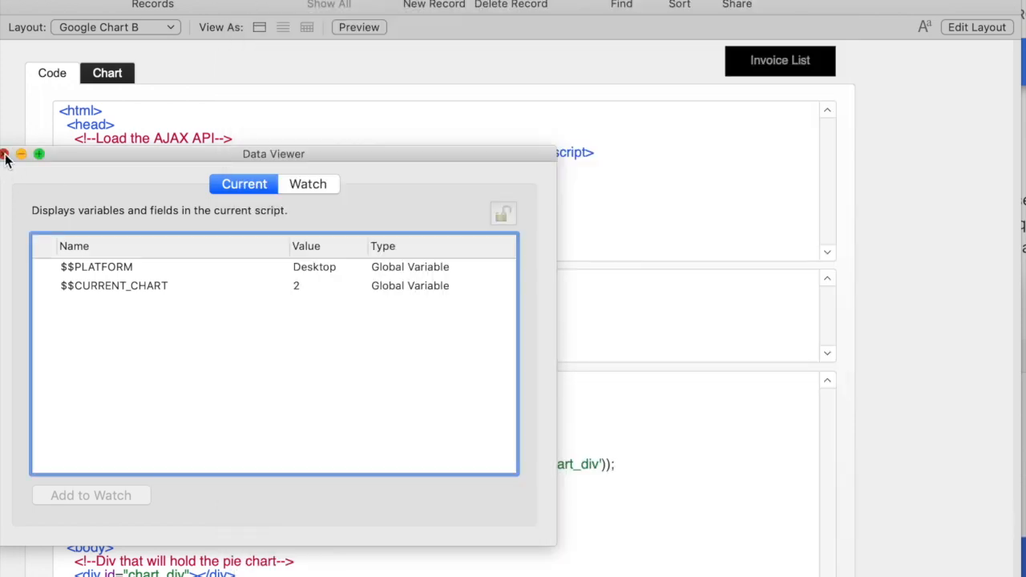
Close the Data Viewer, render the refreshed pie chart with Levenger at 18.9%, and return to invoices
left_click(6, 154)
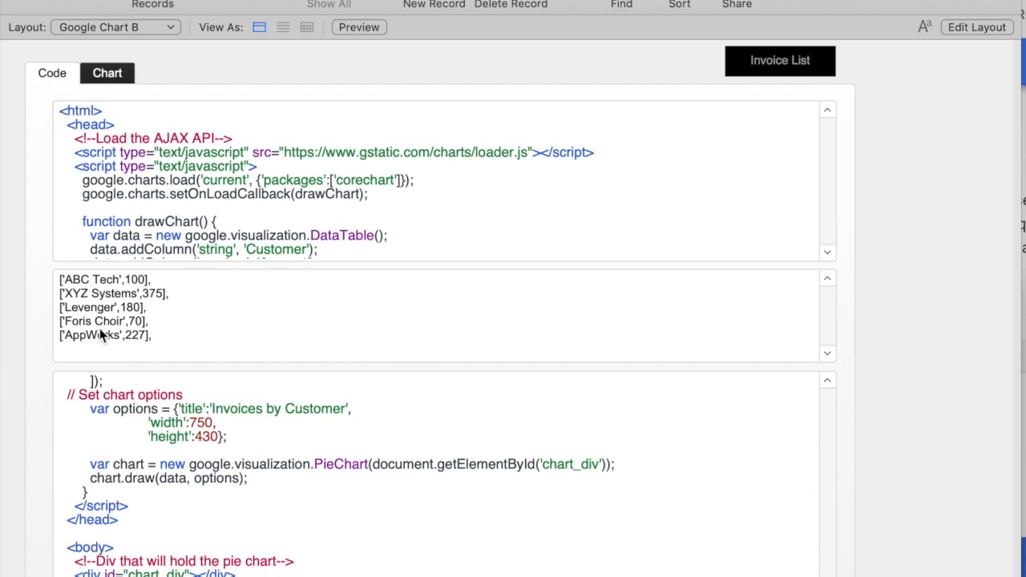
left_click(106, 74)
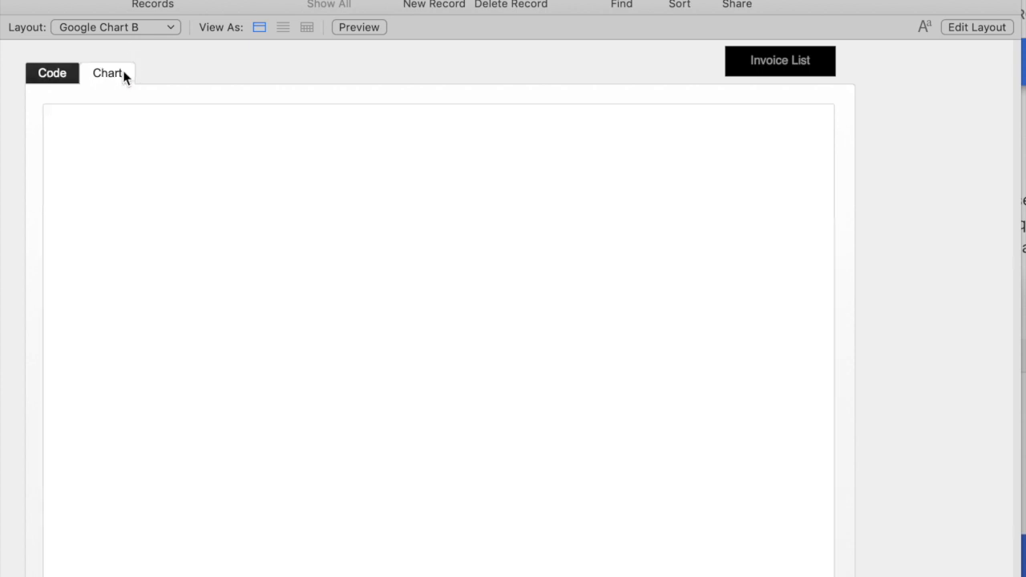
left_click(106, 74)
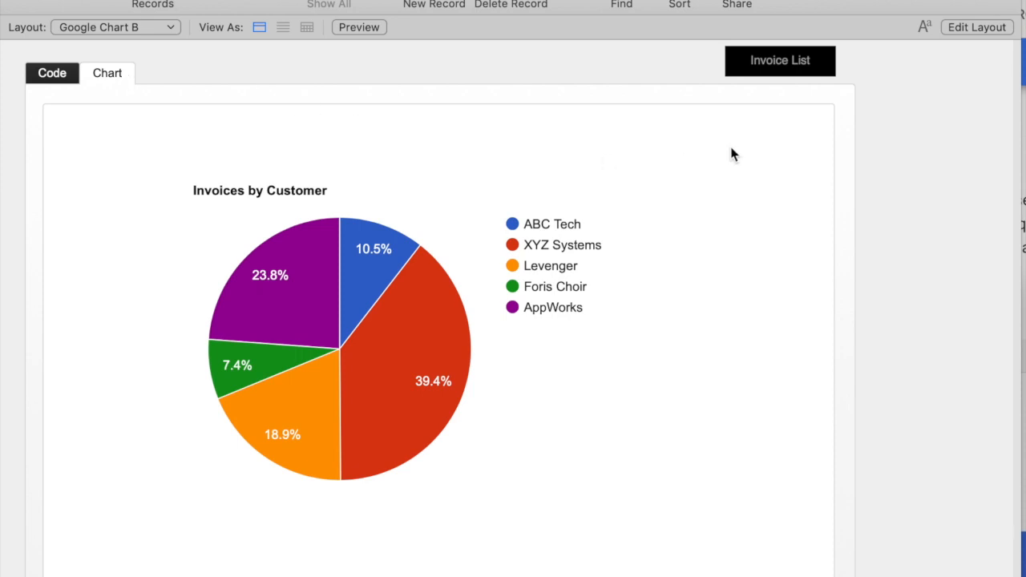
left_click(779, 61)
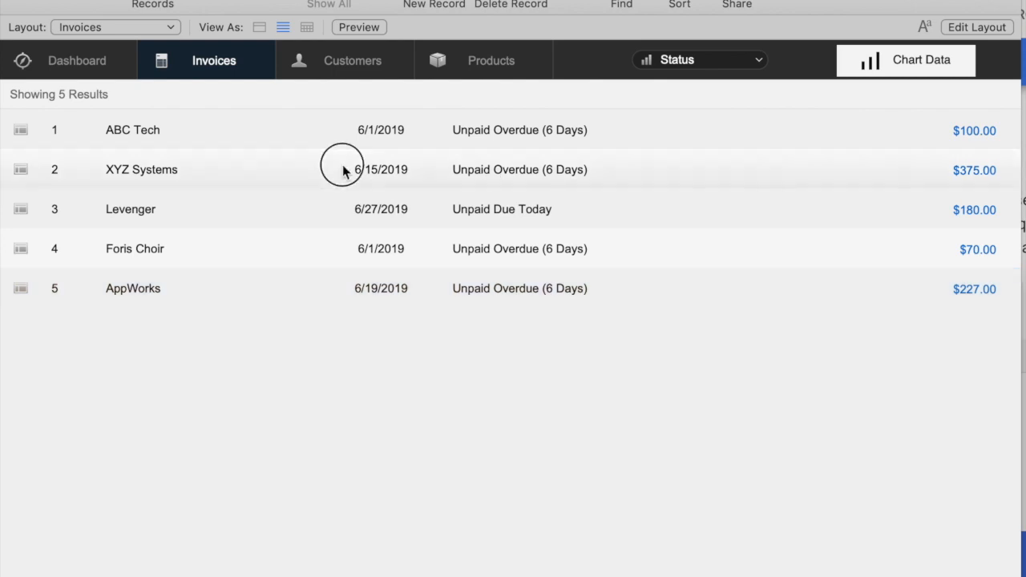
mouse_move(247, 192)
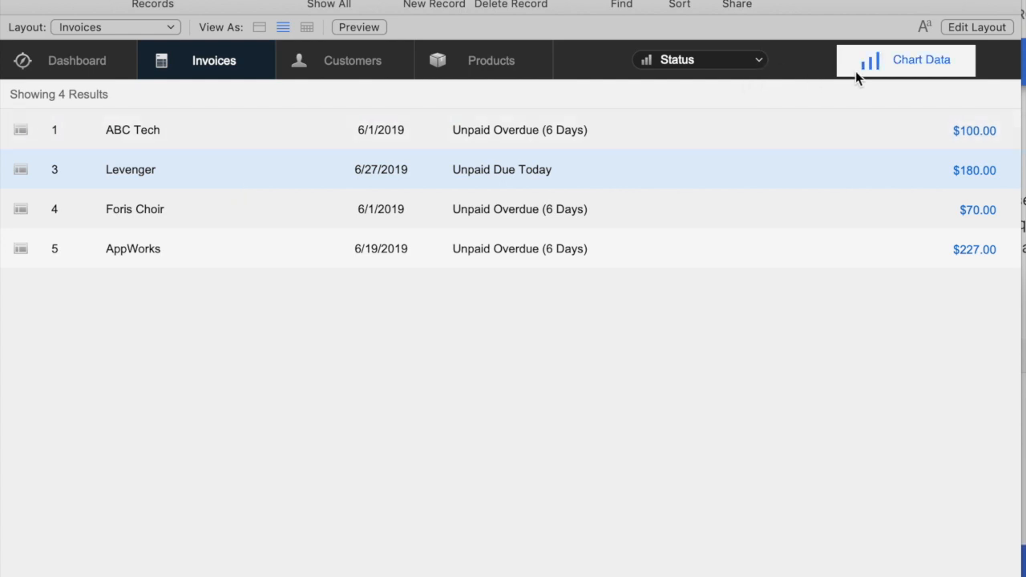
Rebuild the chart data without XYZ Systems and view the four-customer pie chart
left_click(920, 60)
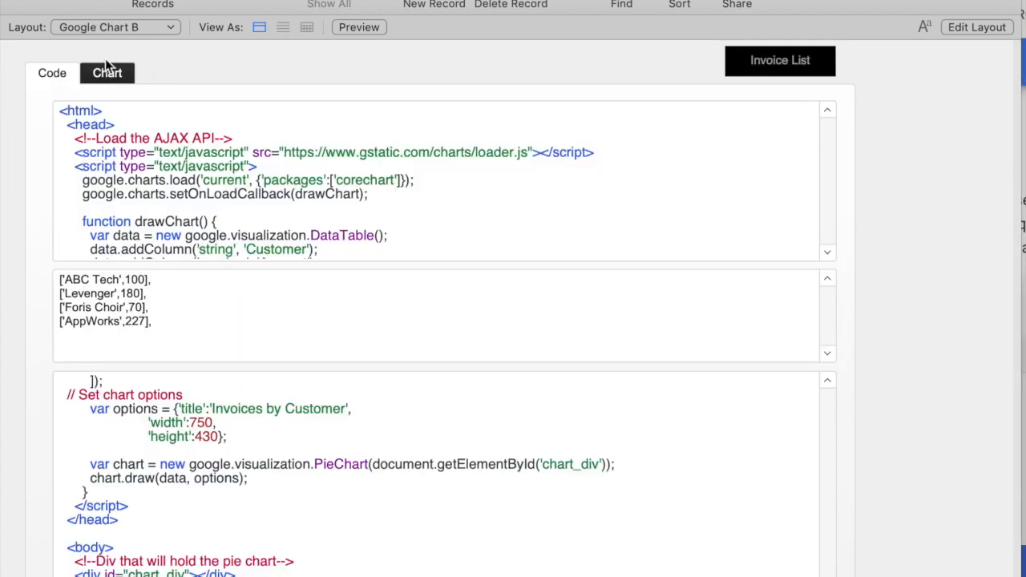
left_click(105, 74)
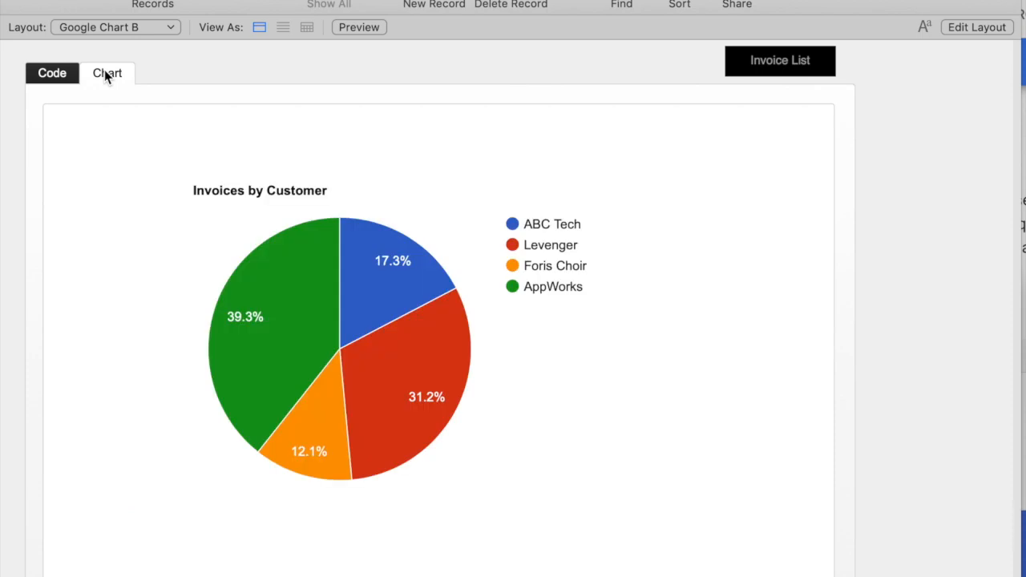
left_click(51, 74)
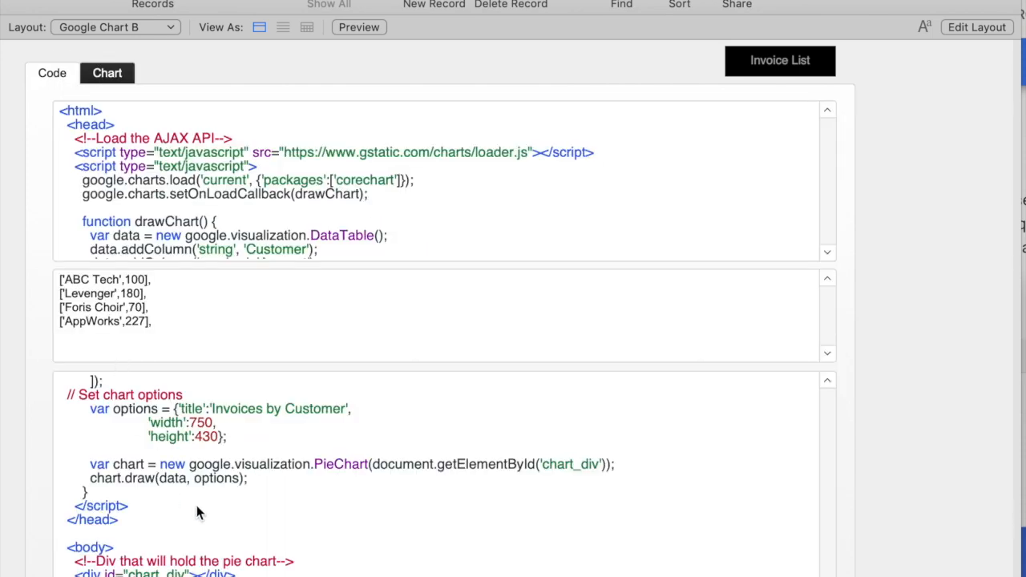
Change PieChart to BarChart in the code and preview the horizontal bars
left_click(335, 465)
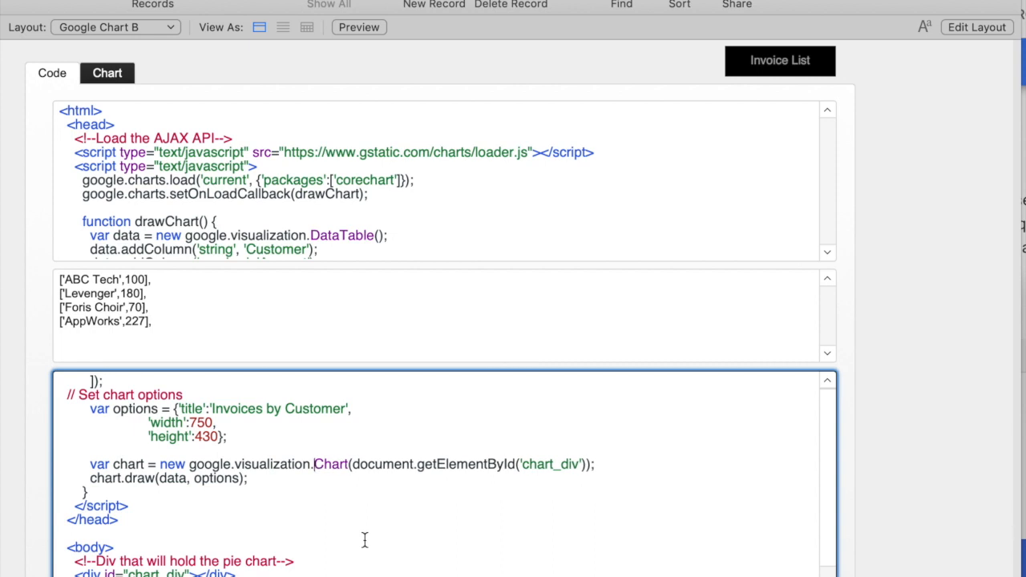
type("Bar")
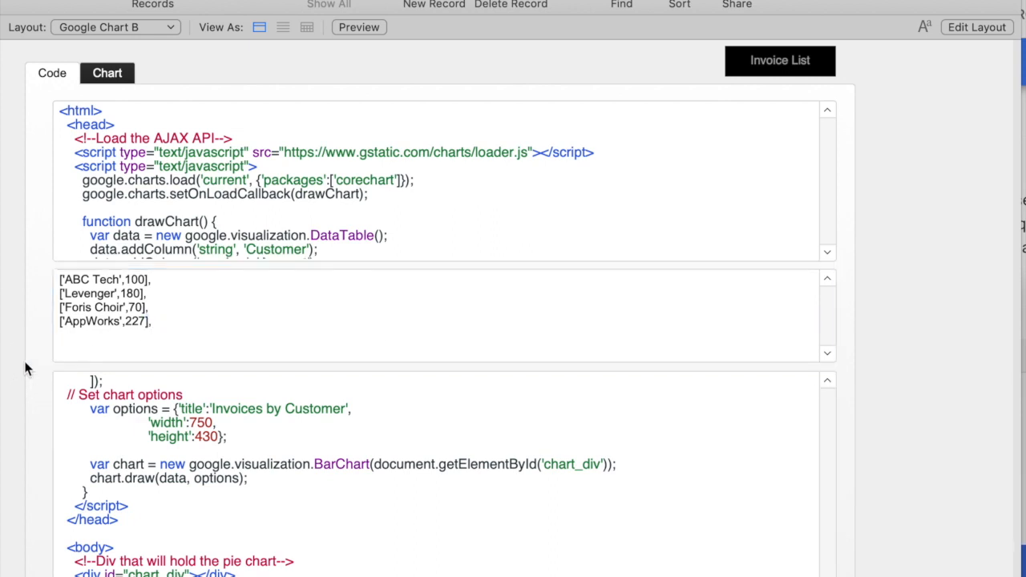
left_click(106, 74)
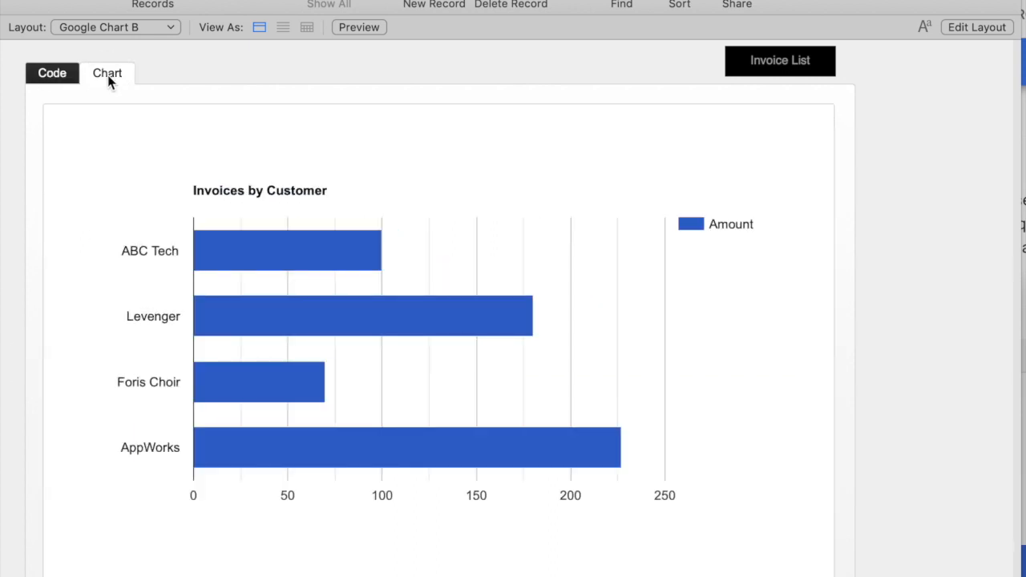
left_click(51, 74)
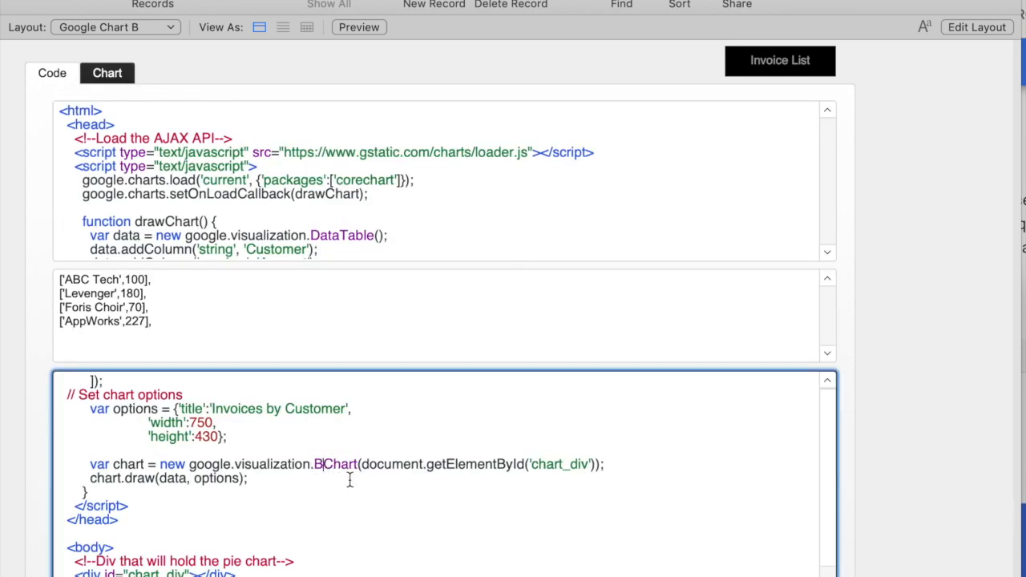
Change the type to ColumnChart, view the vertical columns, and return to the invoice list
left_click(106, 74)
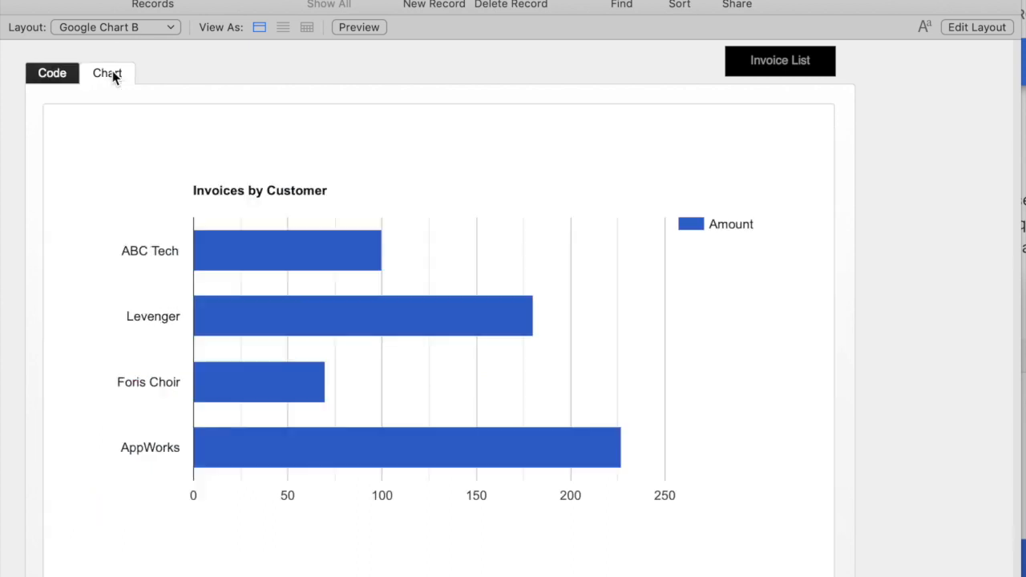
left_click(51, 74)
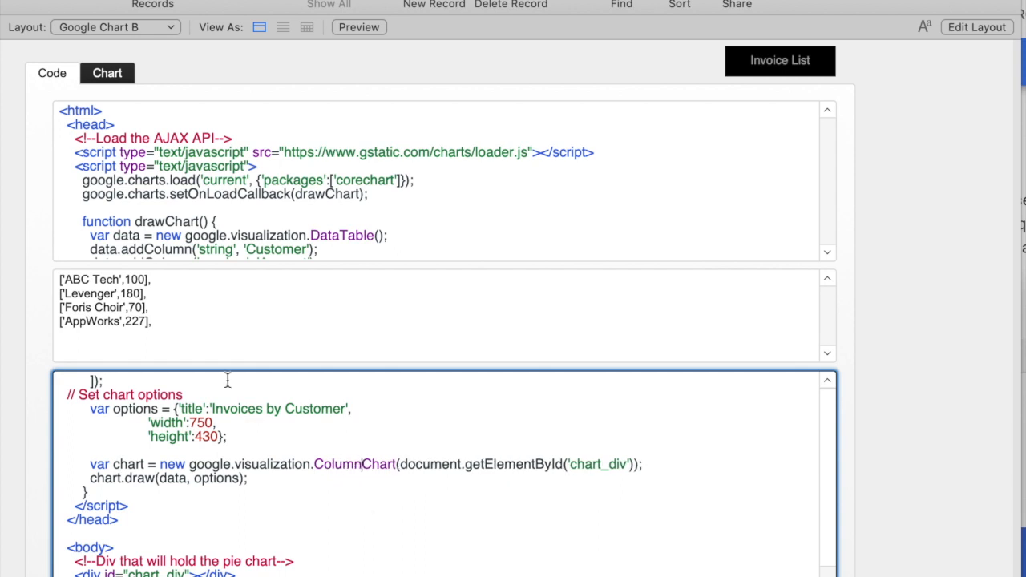
left_click(106, 74)
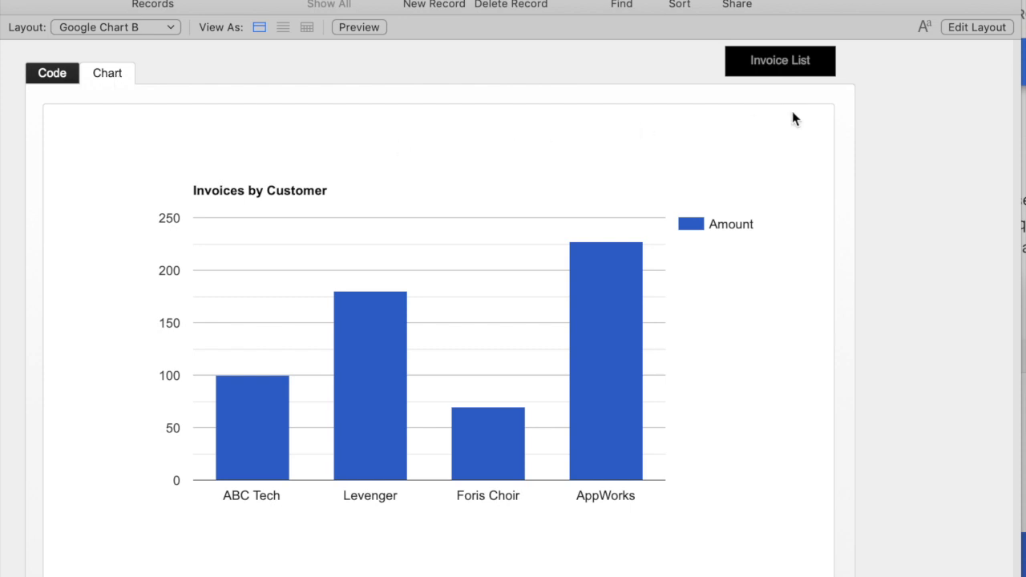
left_click(779, 61)
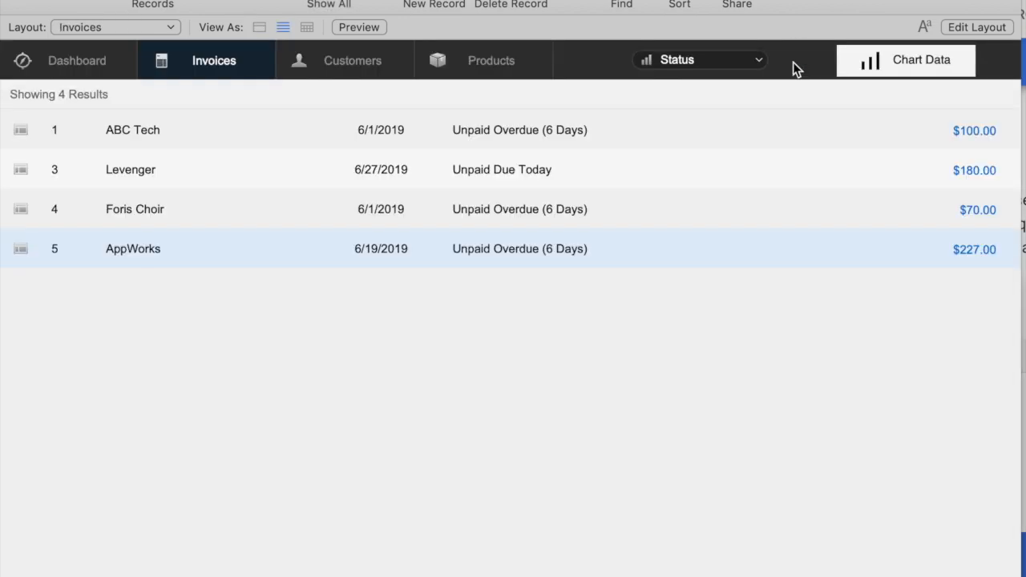
Rebuild the chart data from all invoices and view the five-customer column chart with XYZ Systems at 375
left_click(904, 61)
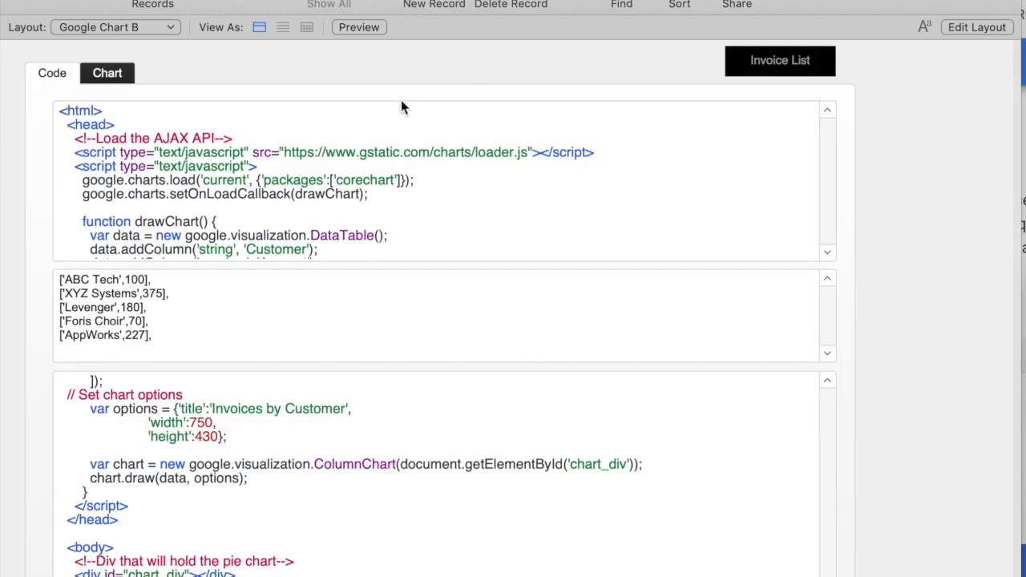
left_click(106, 74)
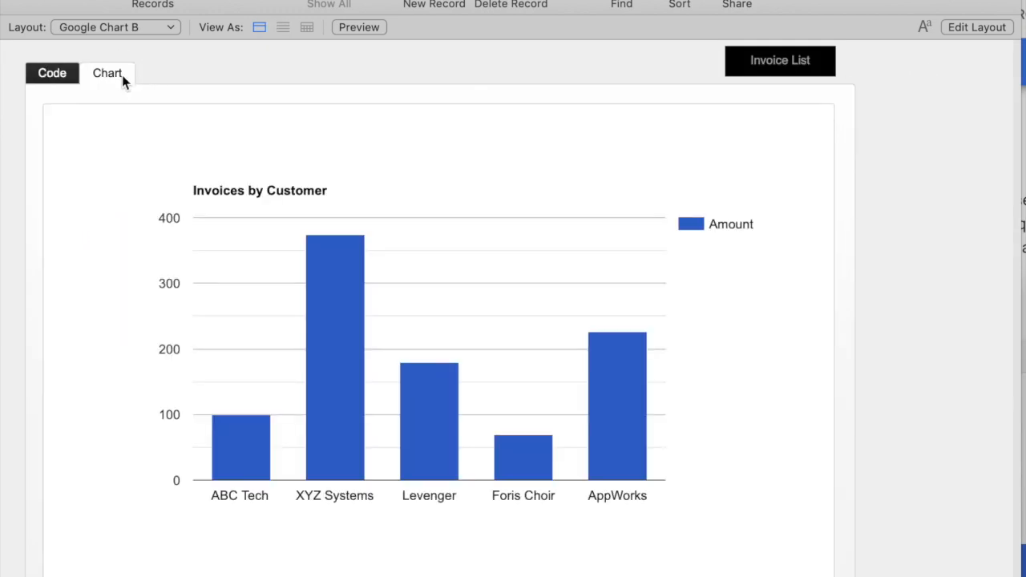